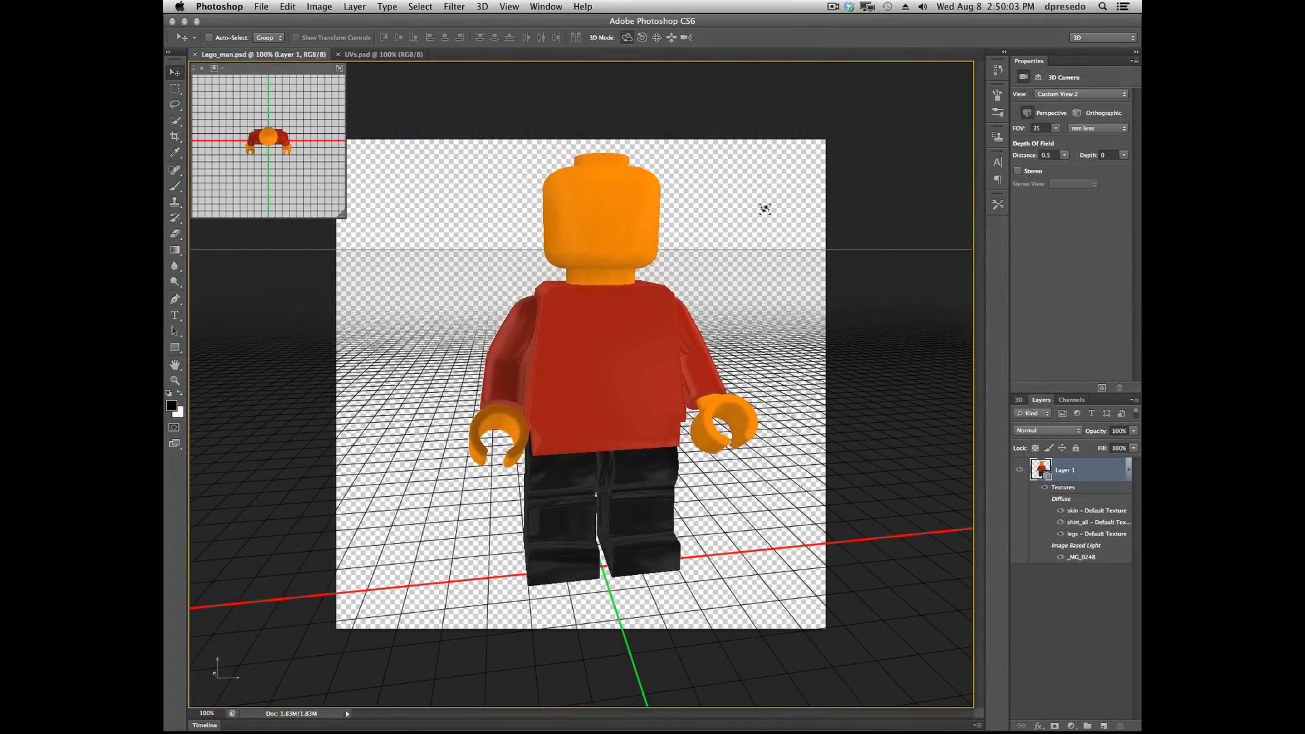
pyautogui.moveTo(420, 82)
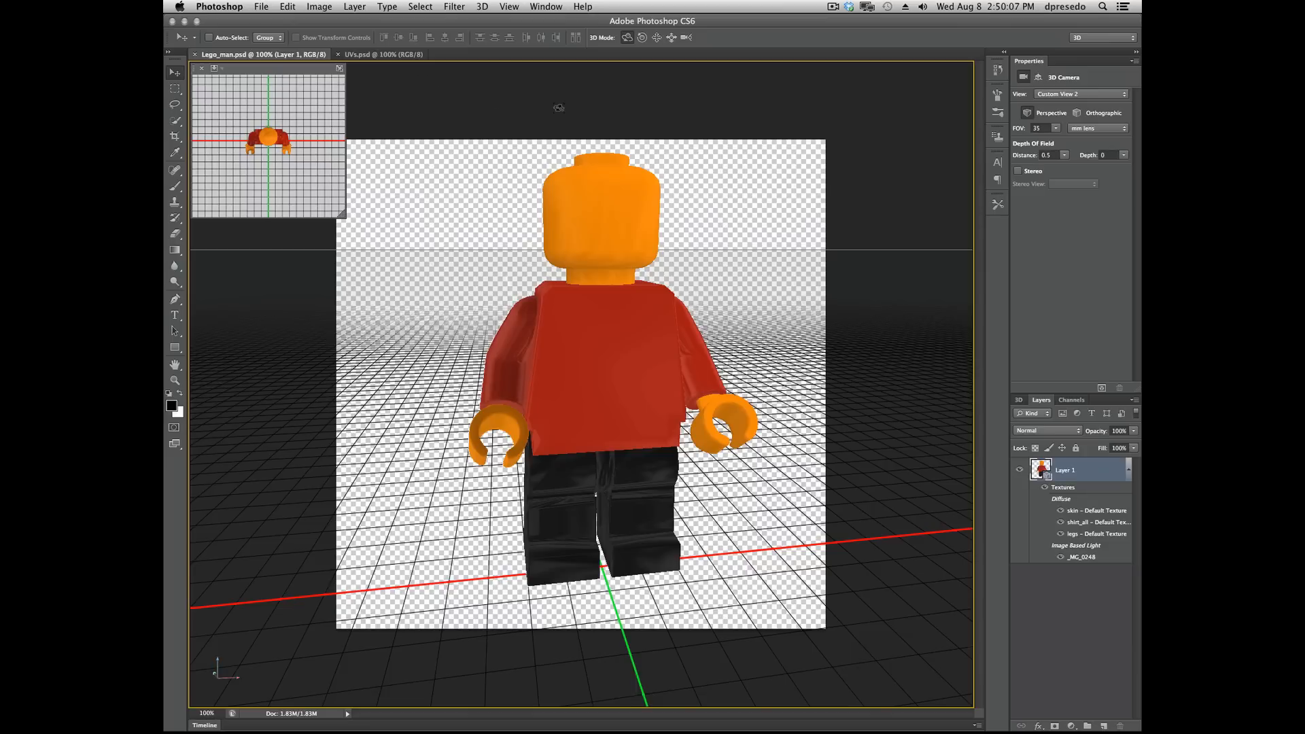
# Select the Lego figure's head mesh in the 3D viewport to show its Mesh properties.
pyautogui.click(599, 208)
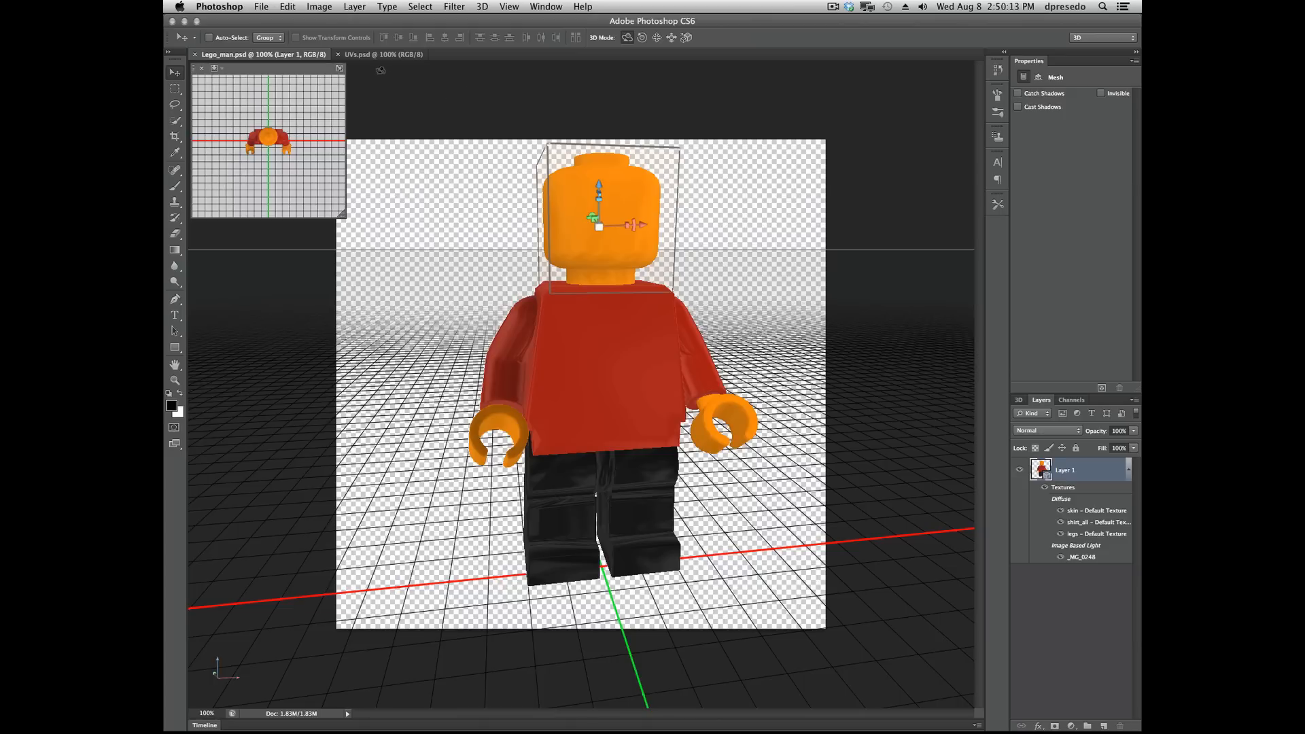
# Switch to UVs.psd, the 3-D Model, UV Map and Texture diagram.
pyautogui.click(382, 54)
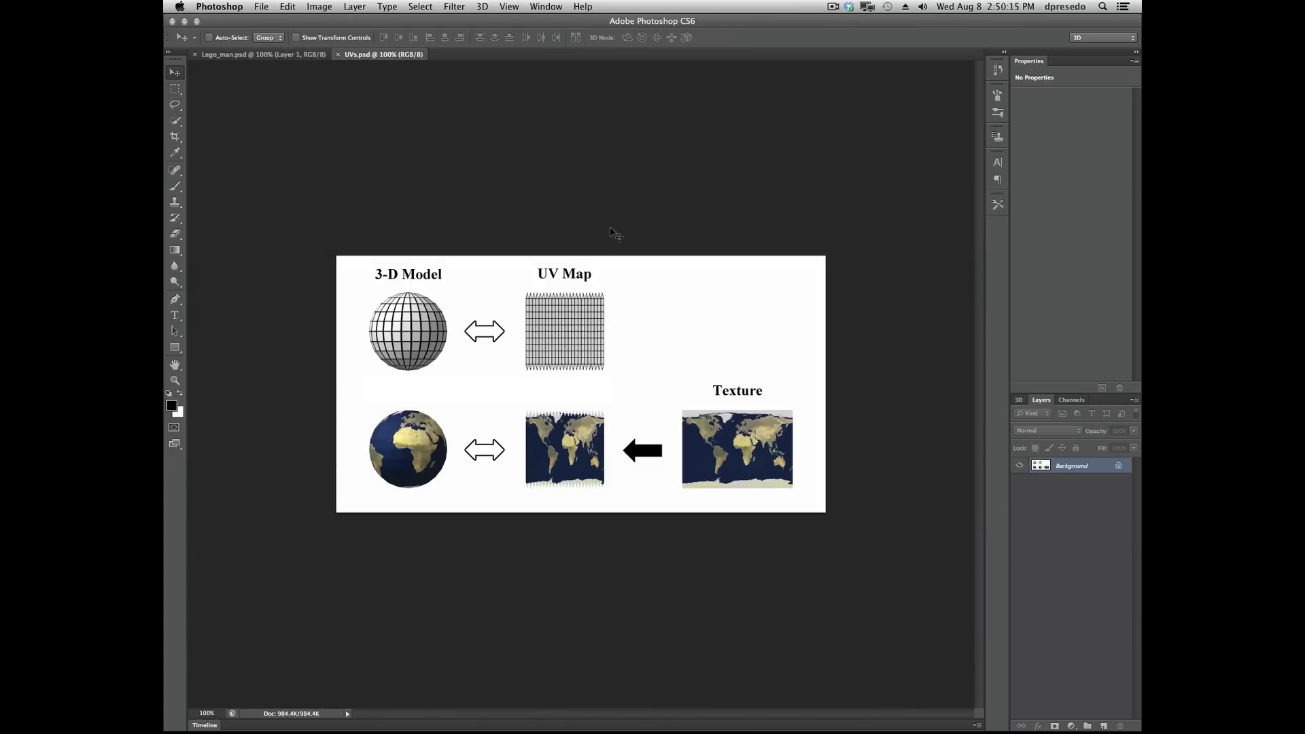
pyautogui.moveTo(645, 206)
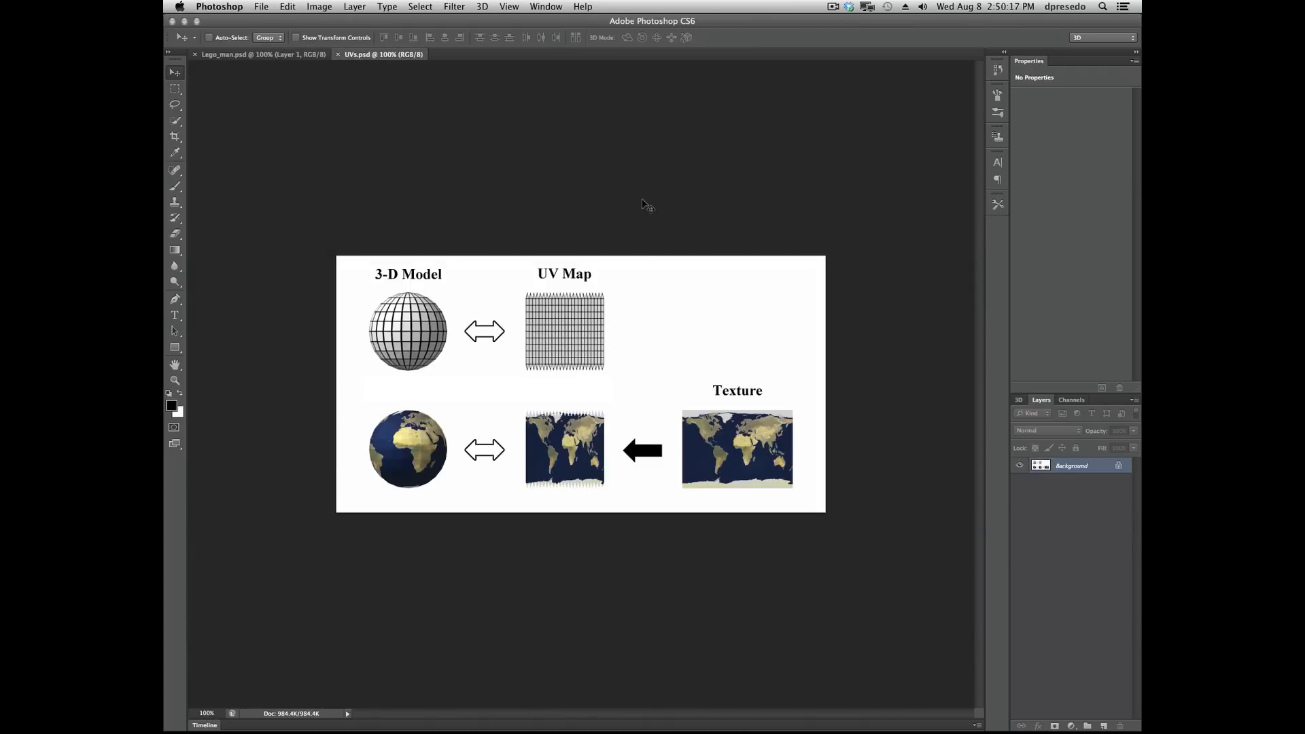
pyautogui.moveTo(462, 380)
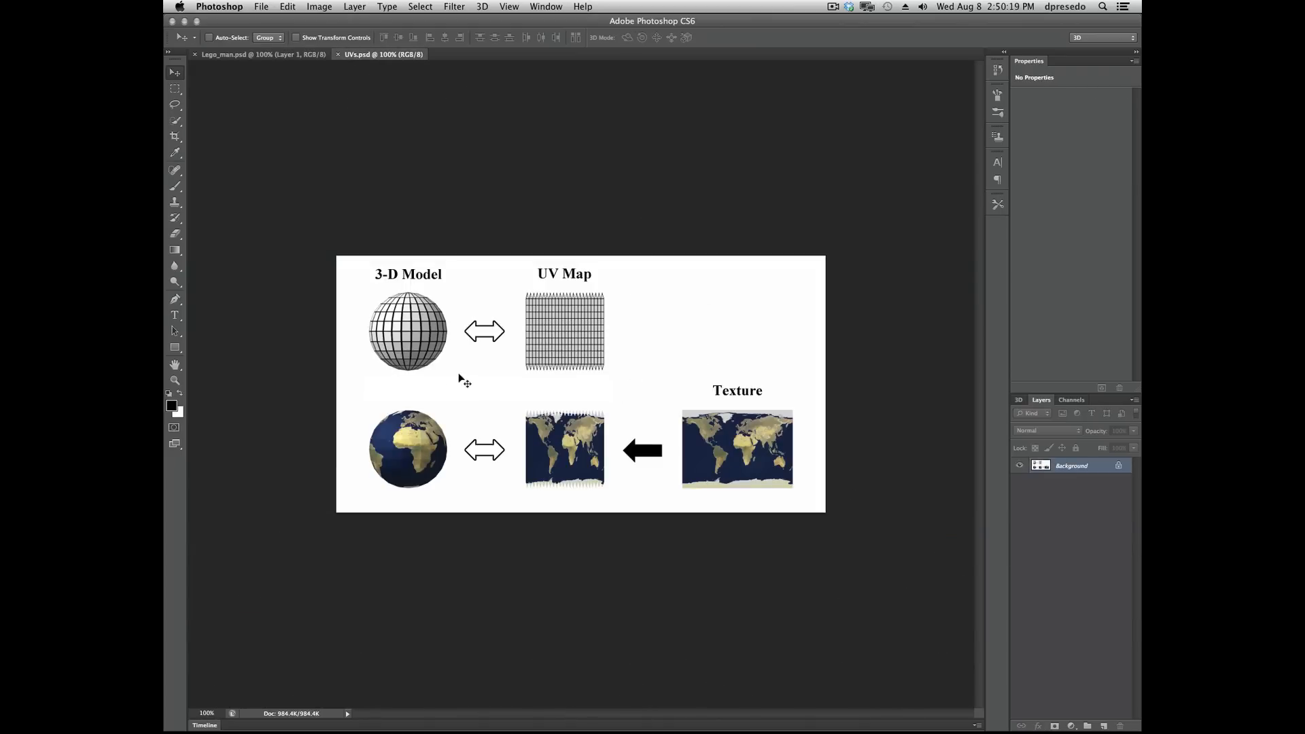
pyautogui.moveTo(567, 360)
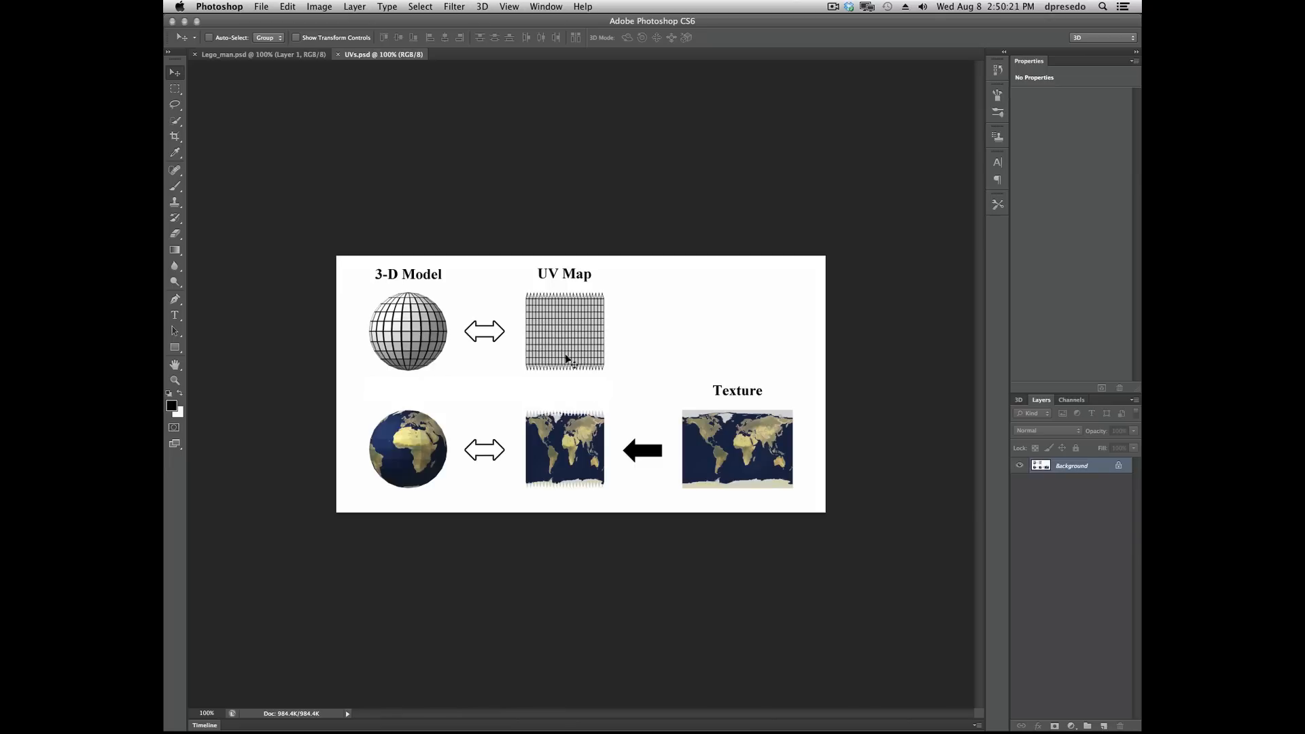
pyautogui.moveTo(426, 482)
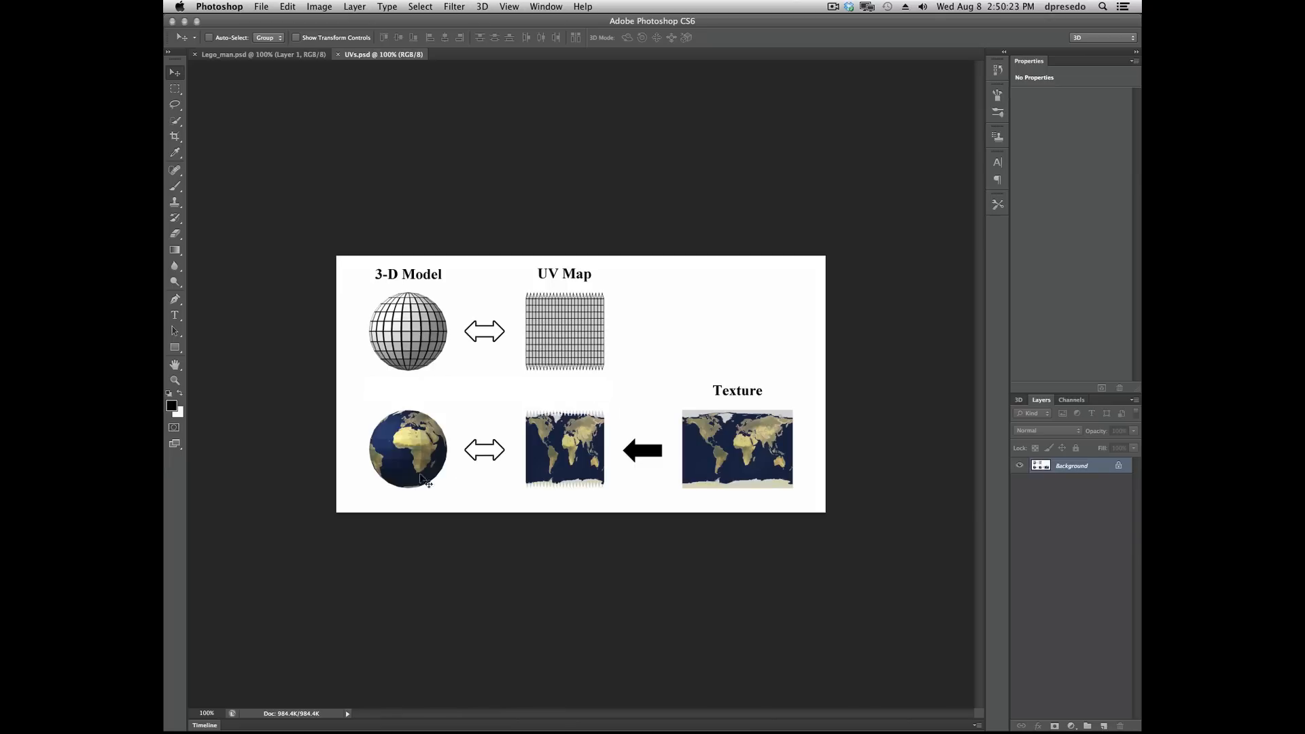
pyautogui.moveTo(562, 317)
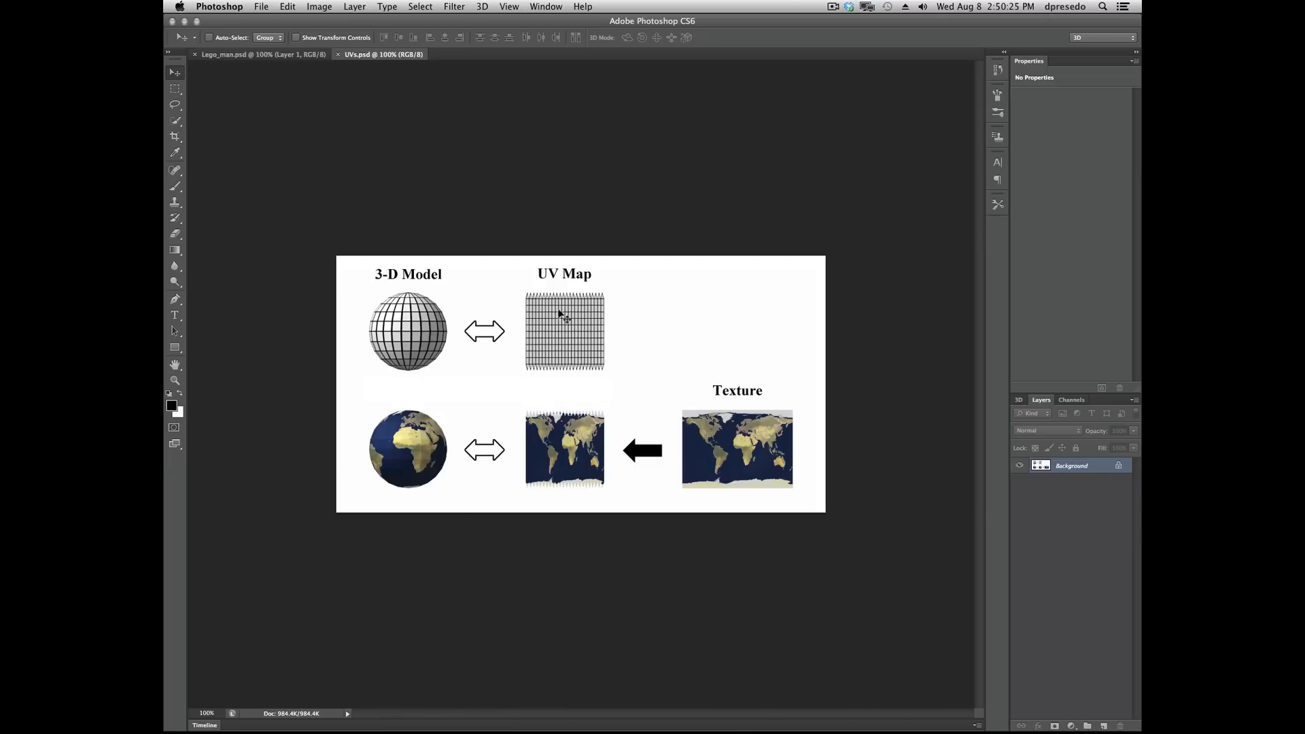
pyautogui.moveTo(559, 350)
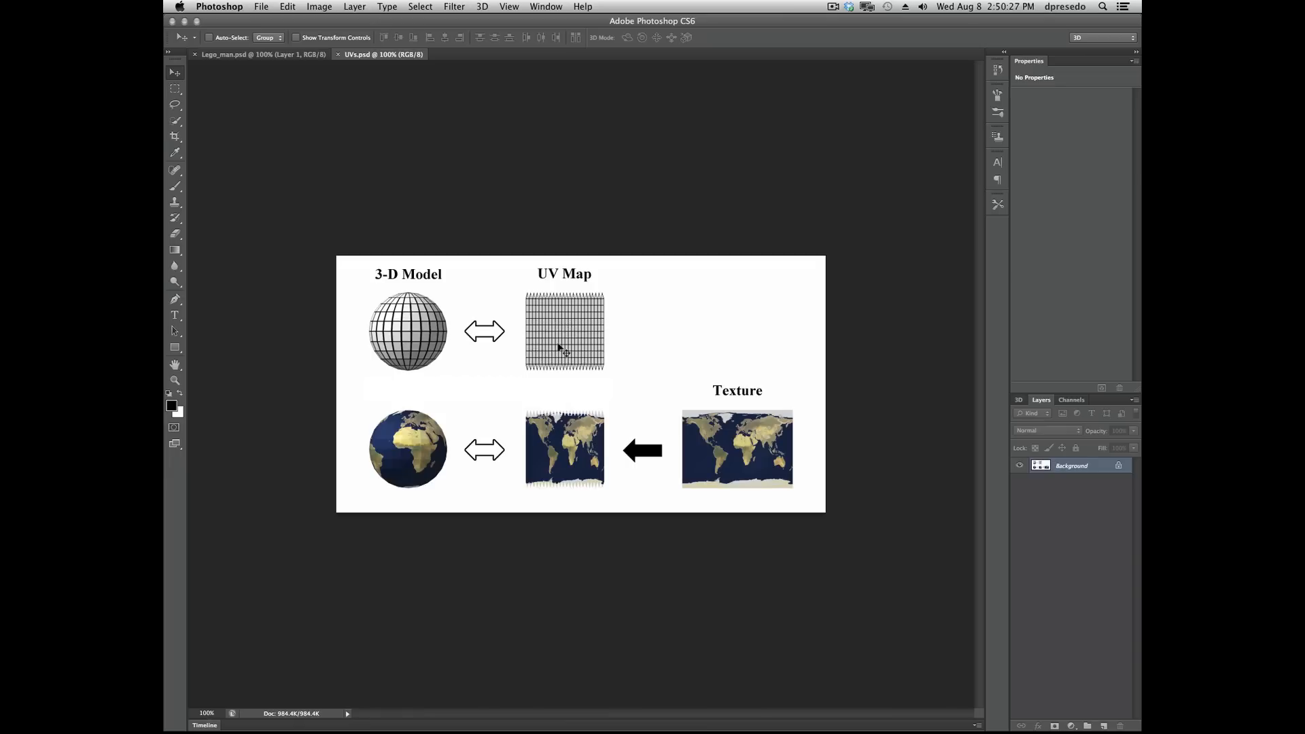
pyautogui.moveTo(564, 450)
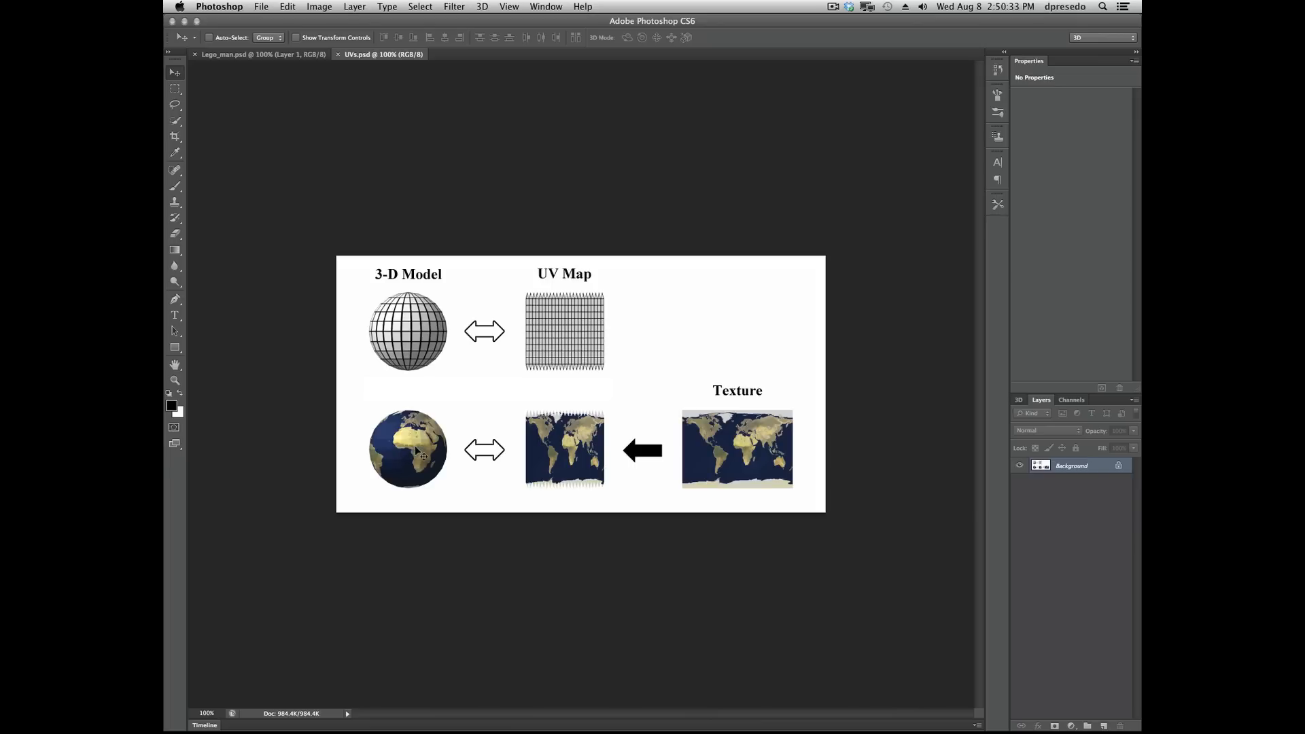
pyautogui.moveTo(503, 383)
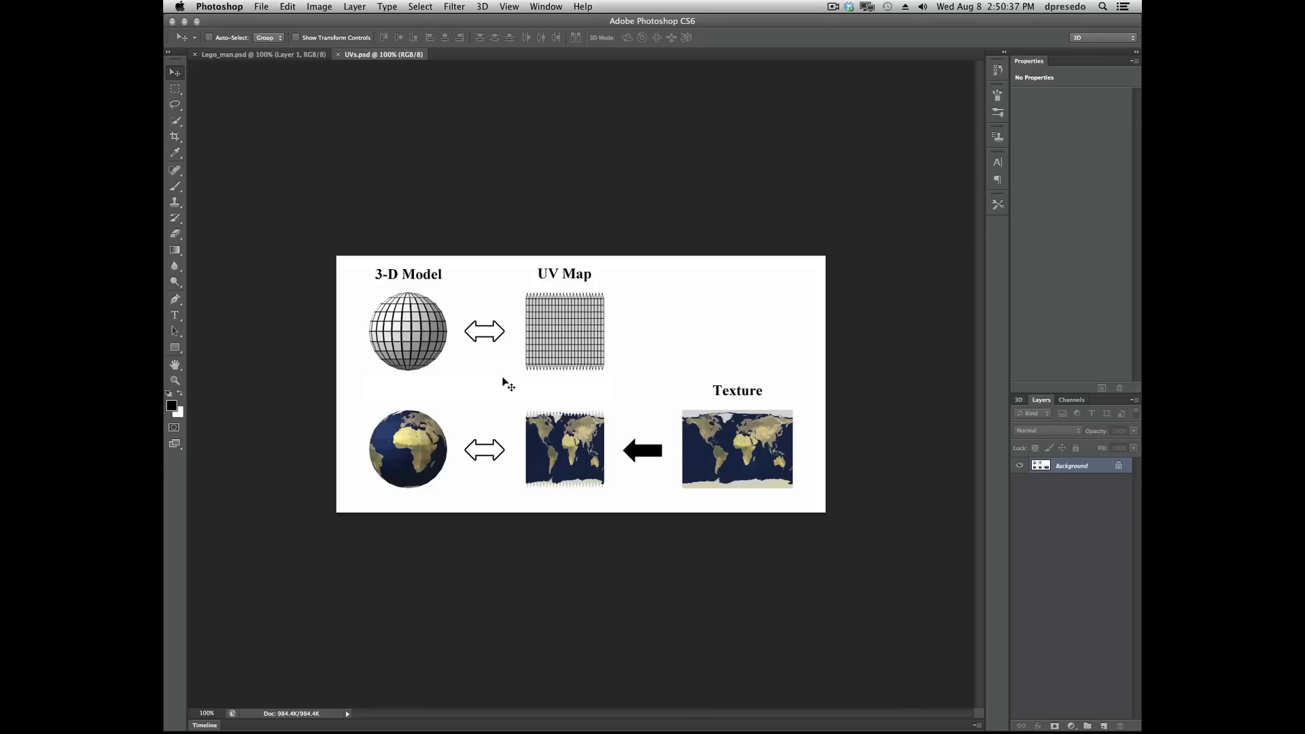
pyautogui.moveTo(414, 97)
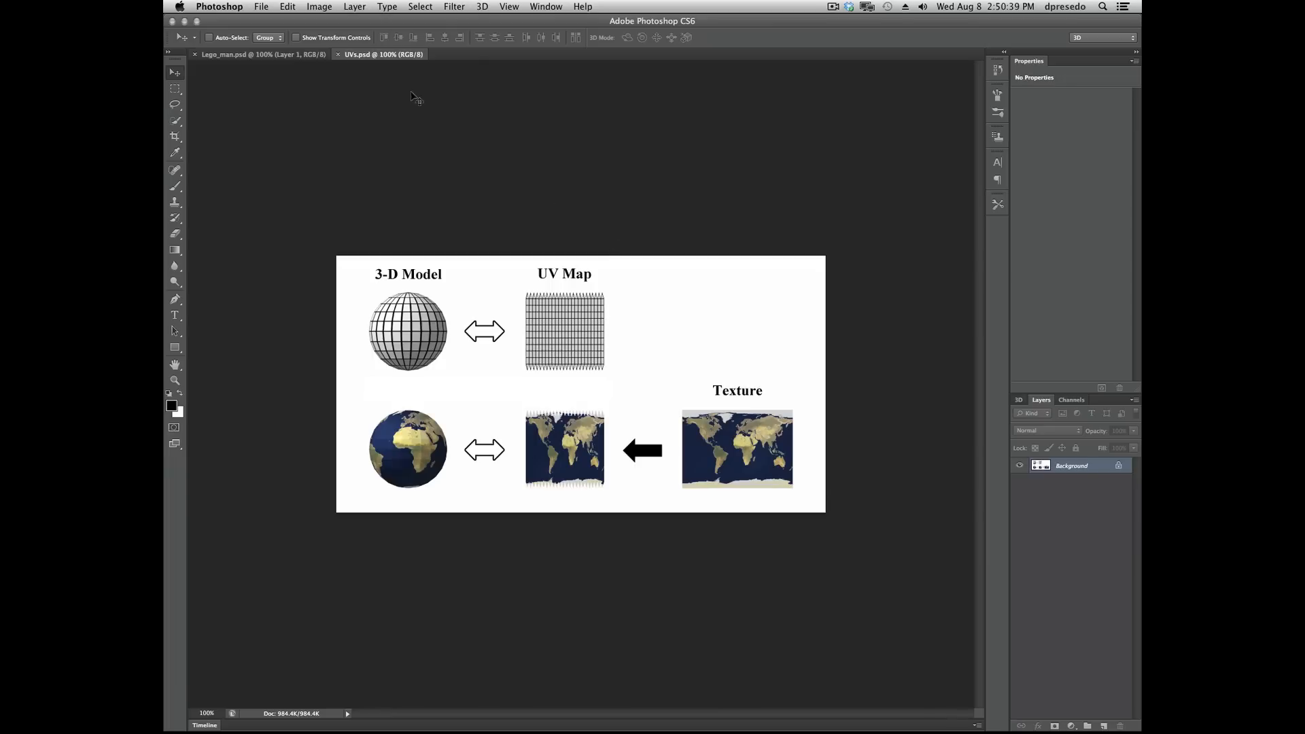
# Return to Lego_man.psd and brush a black smiley face onto the head.
pyautogui.click(262, 54)
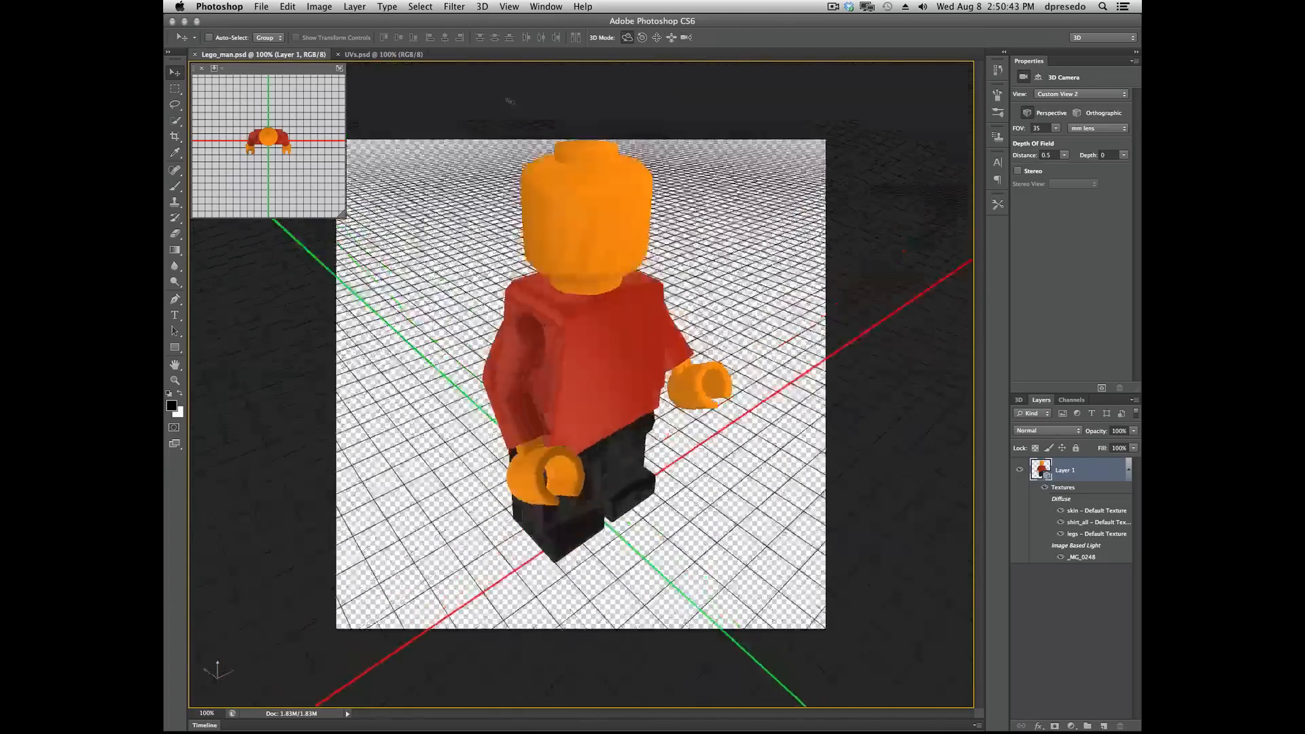
pyautogui.click(583, 216)
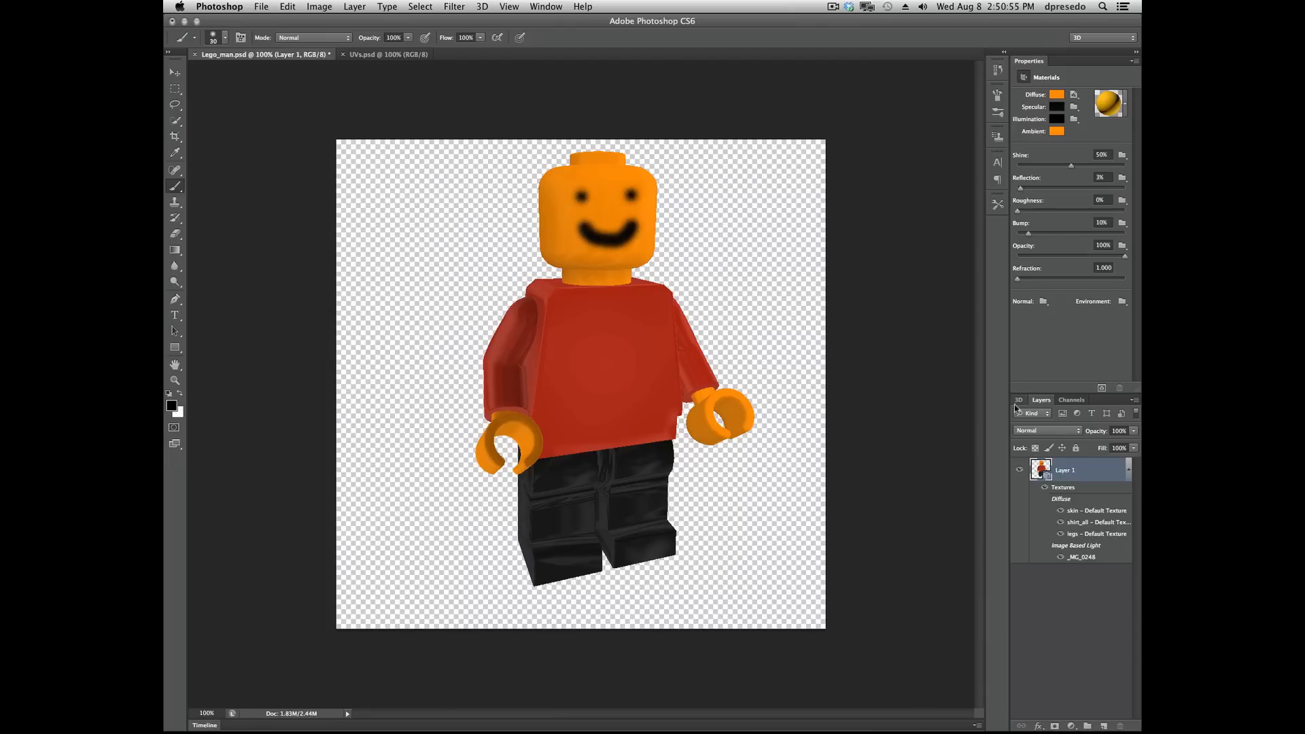
# Open the head's diffuse texture, tile it beside the figure, and close UVs.psd.
pyautogui.click(1073, 93)
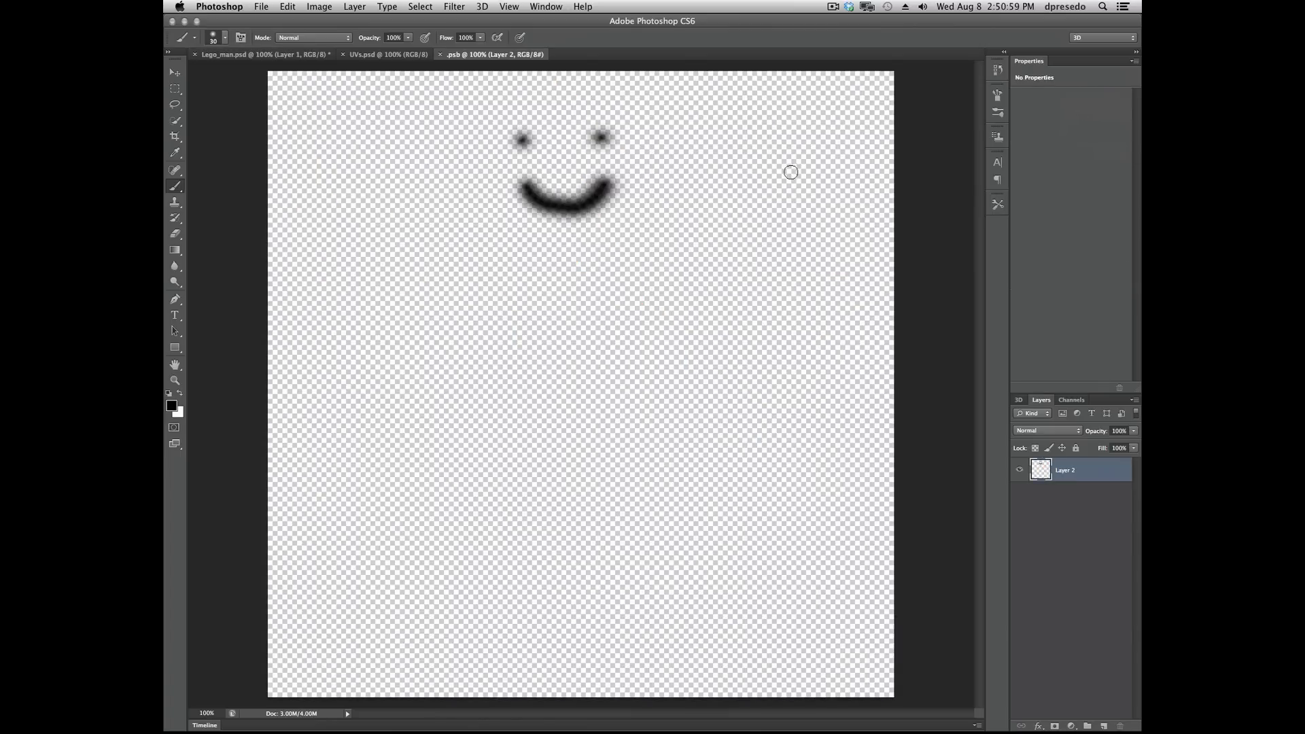
pyautogui.click(545, 7)
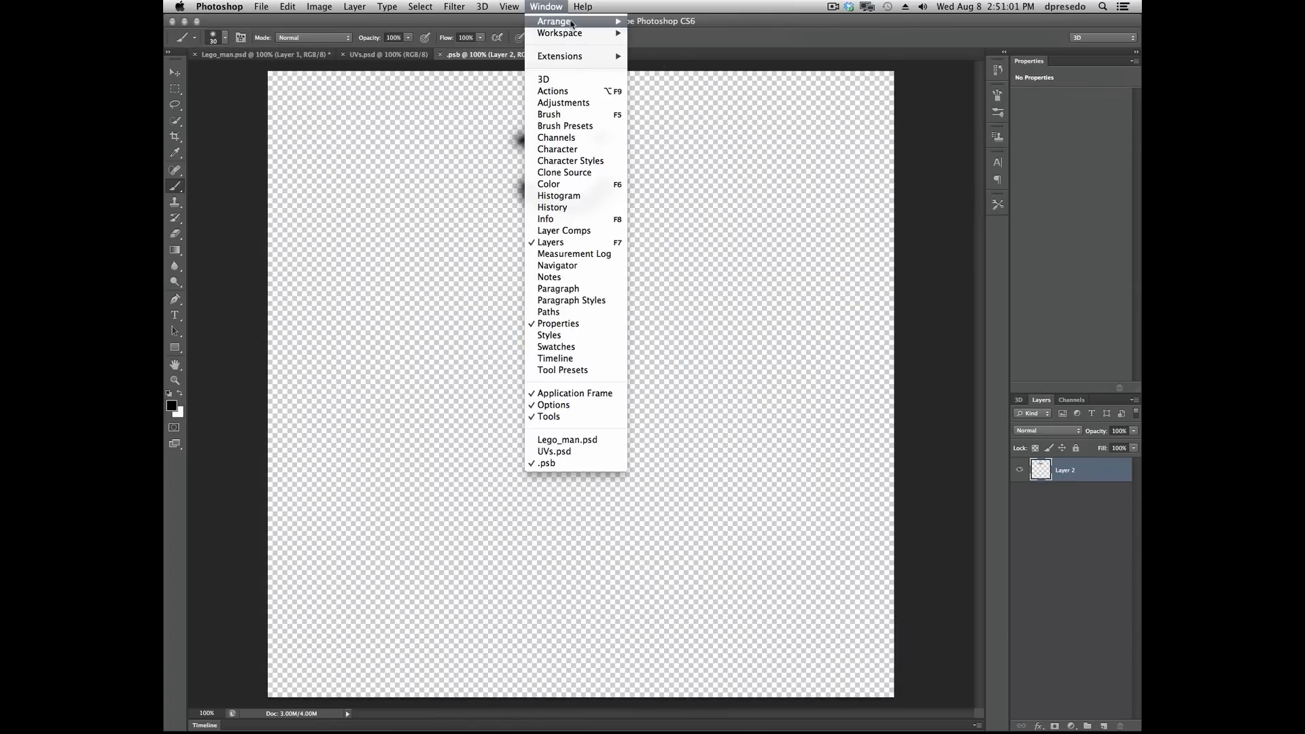
pyautogui.click(554, 21)
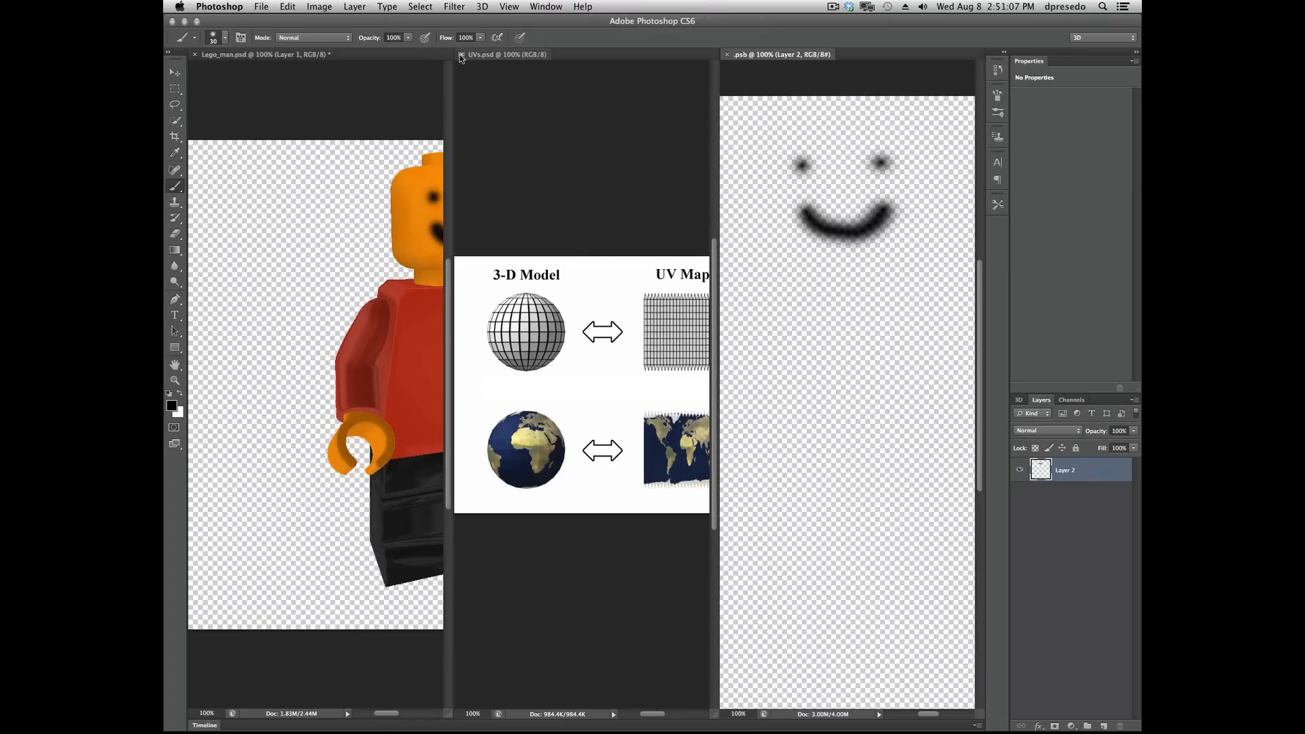
pyautogui.click(463, 54)
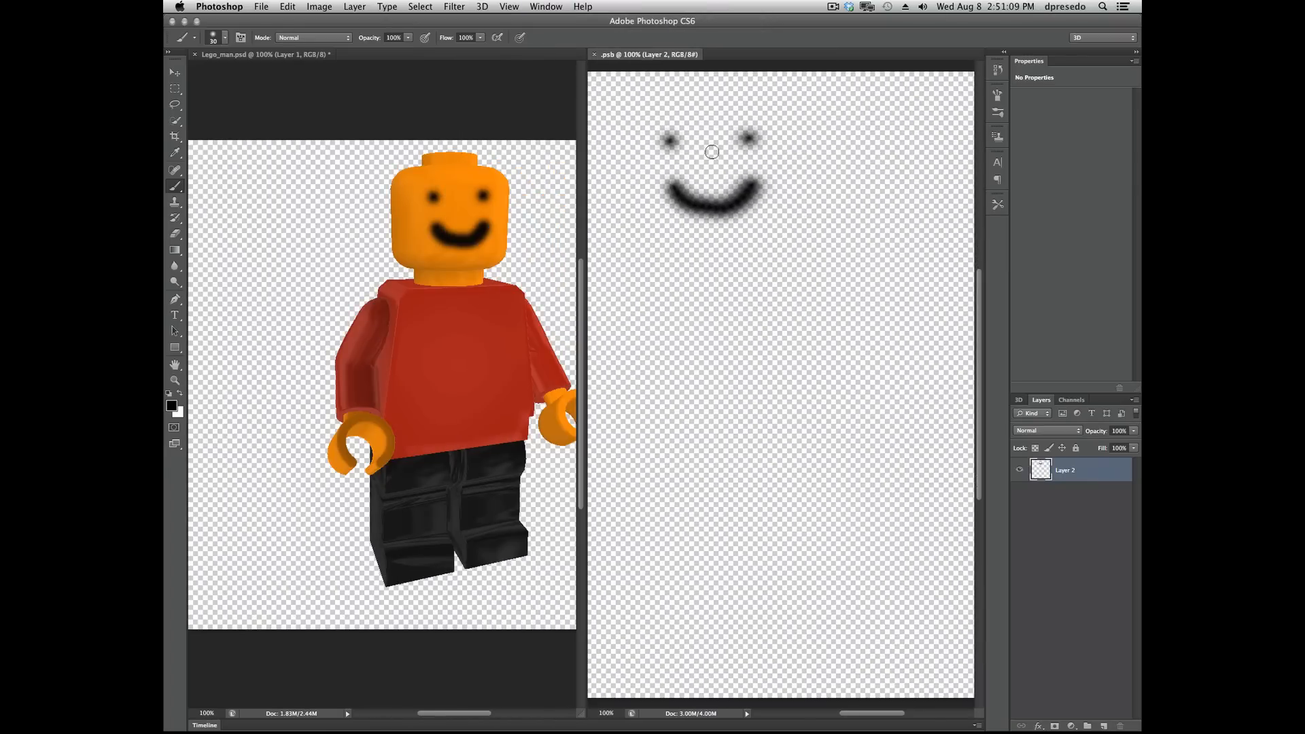
pyautogui.moveTo(709, 193)
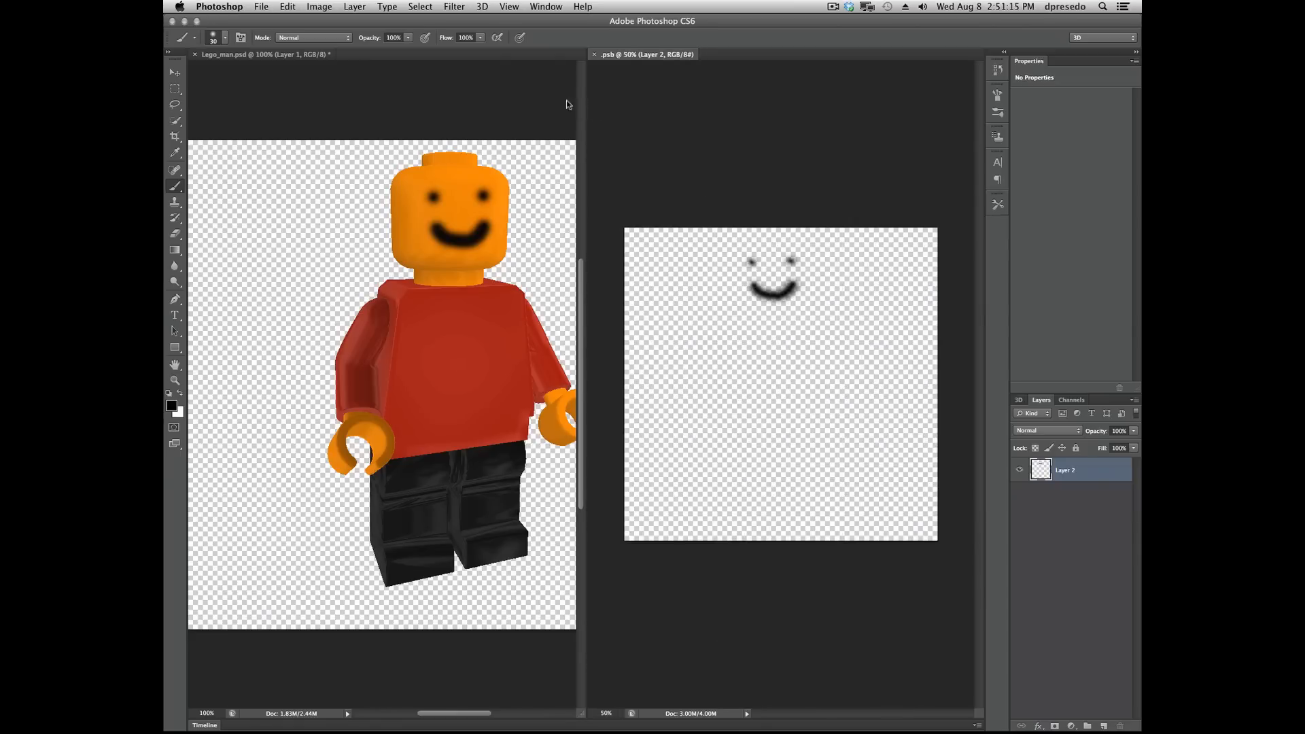
pyautogui.moveTo(778, 185)
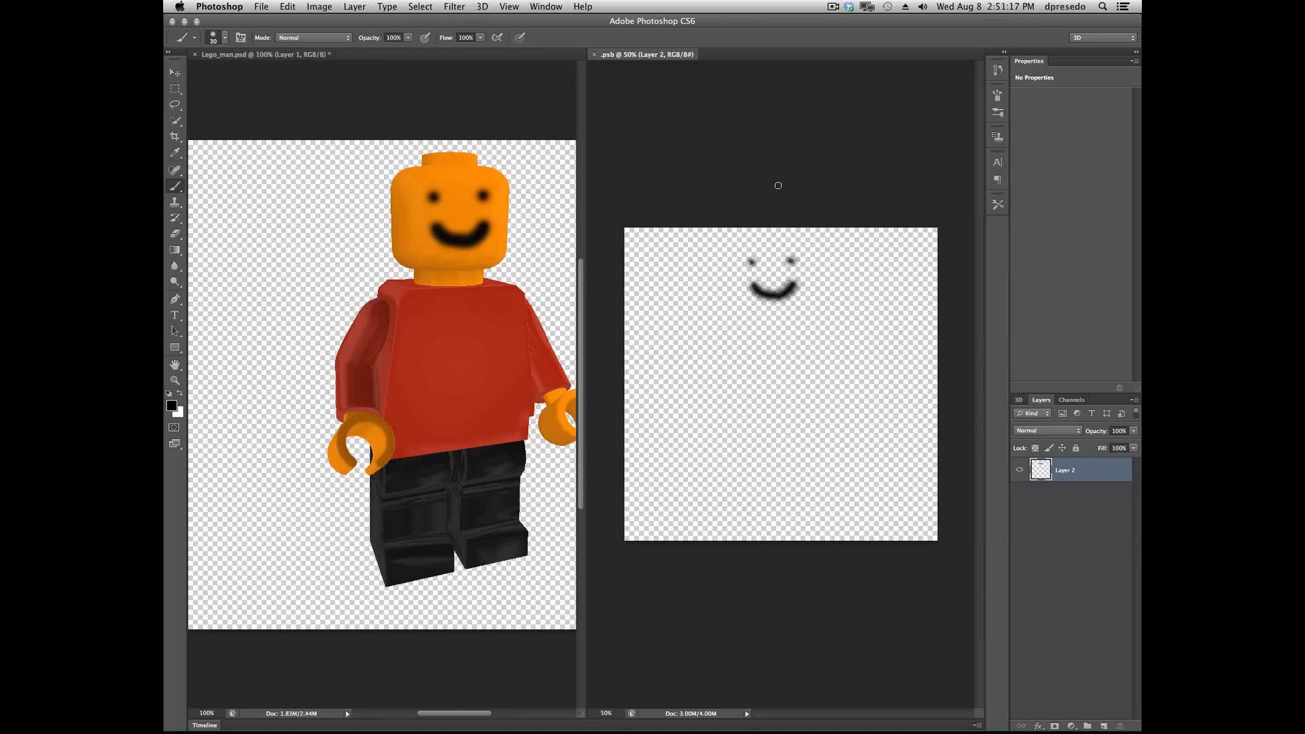
pyautogui.moveTo(701, 196)
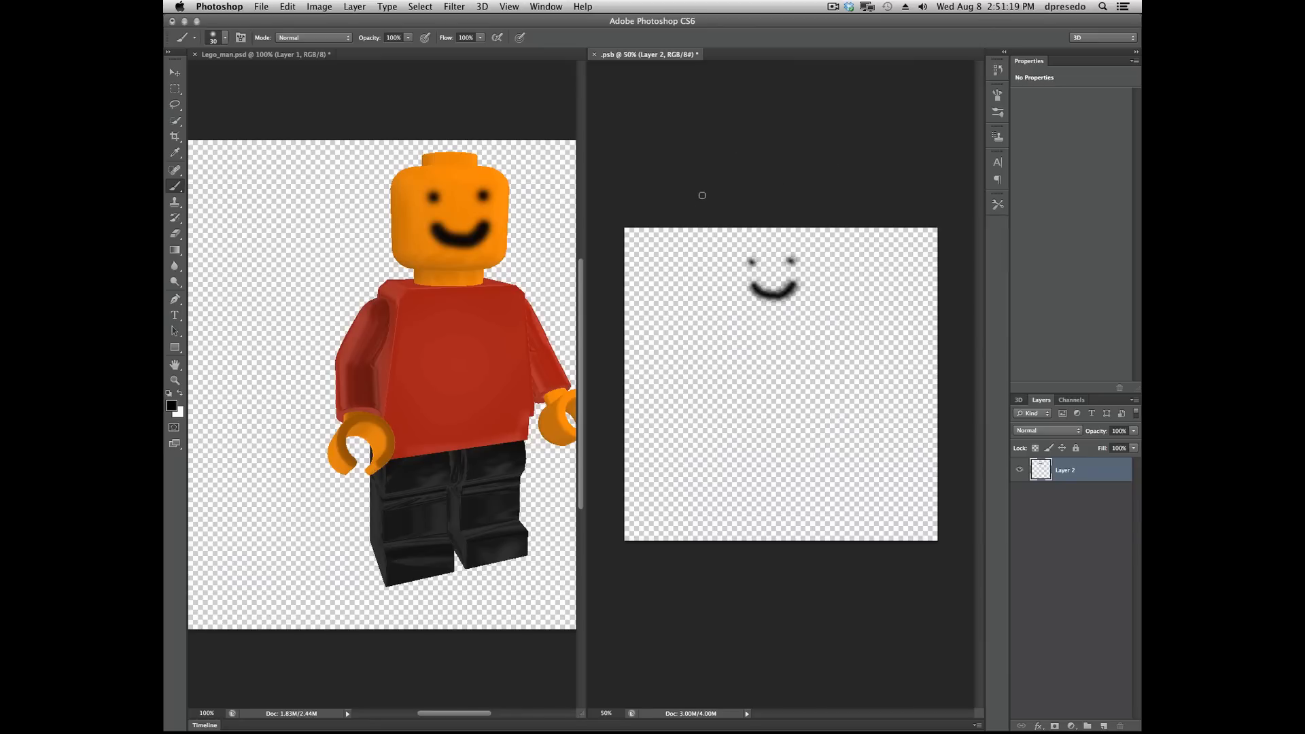
# Add a Wireframe painting overlay to the face texture and toggle Layer 1's visibility.
pyautogui.click(481, 7)
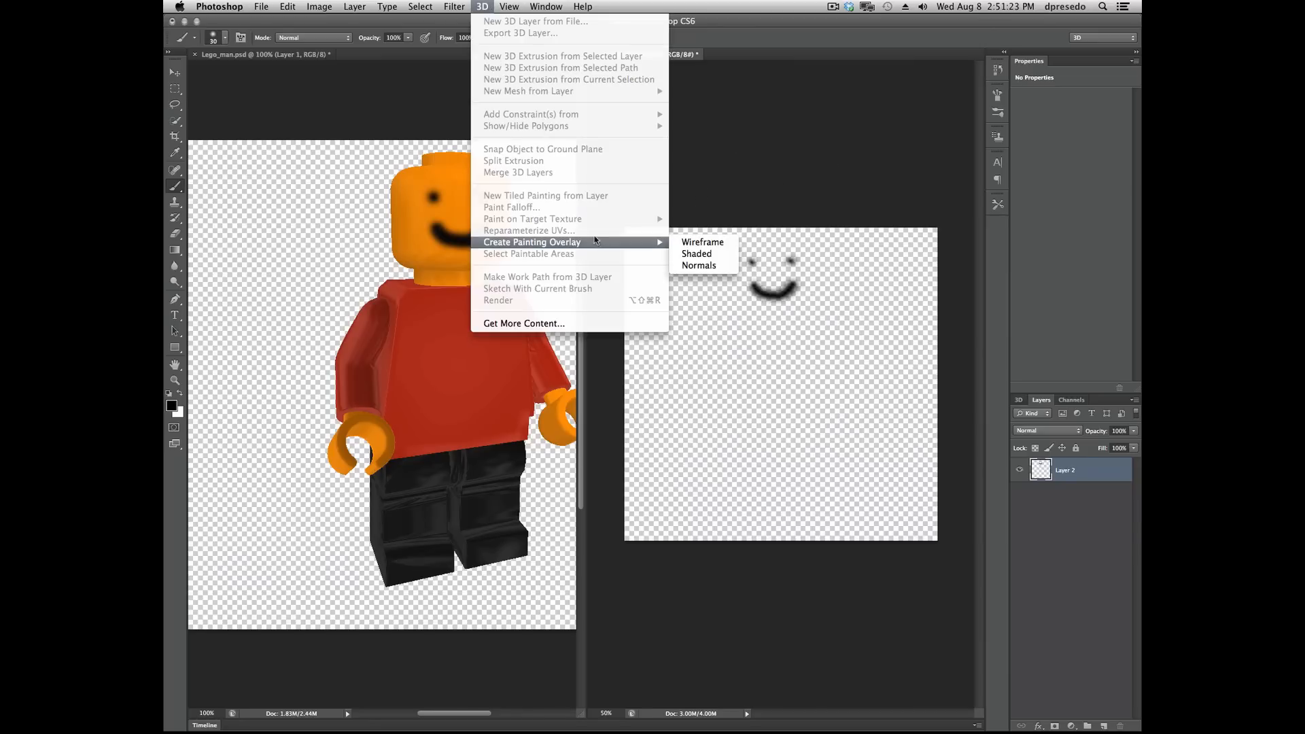
pyautogui.moveTo(670, 244)
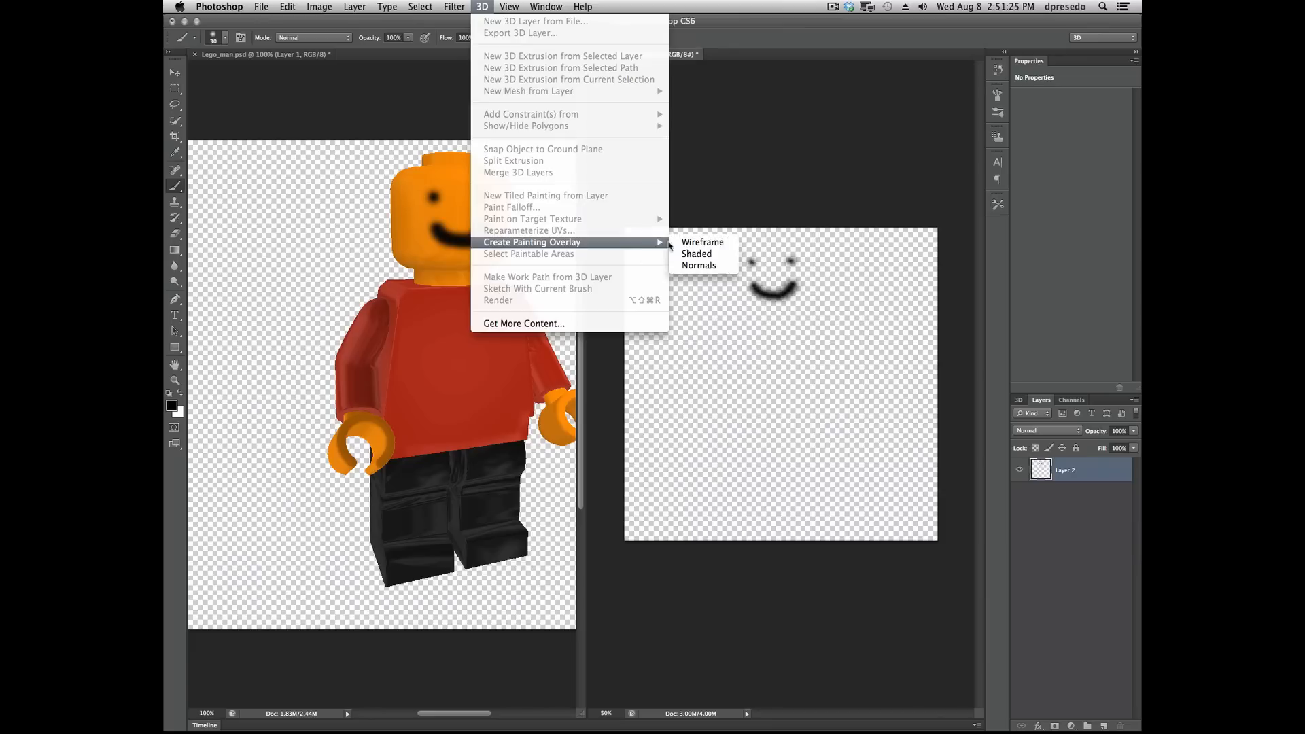
pyautogui.click(702, 242)
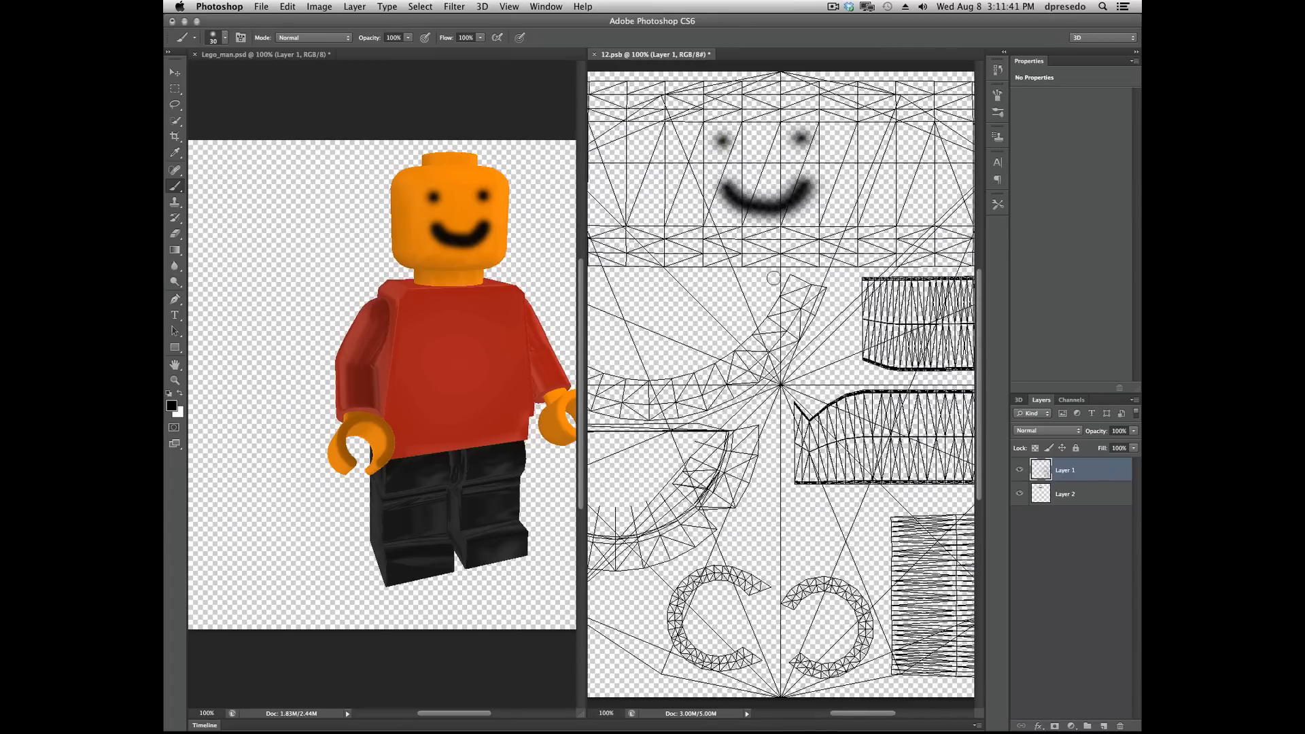
pyautogui.click(1019, 469)
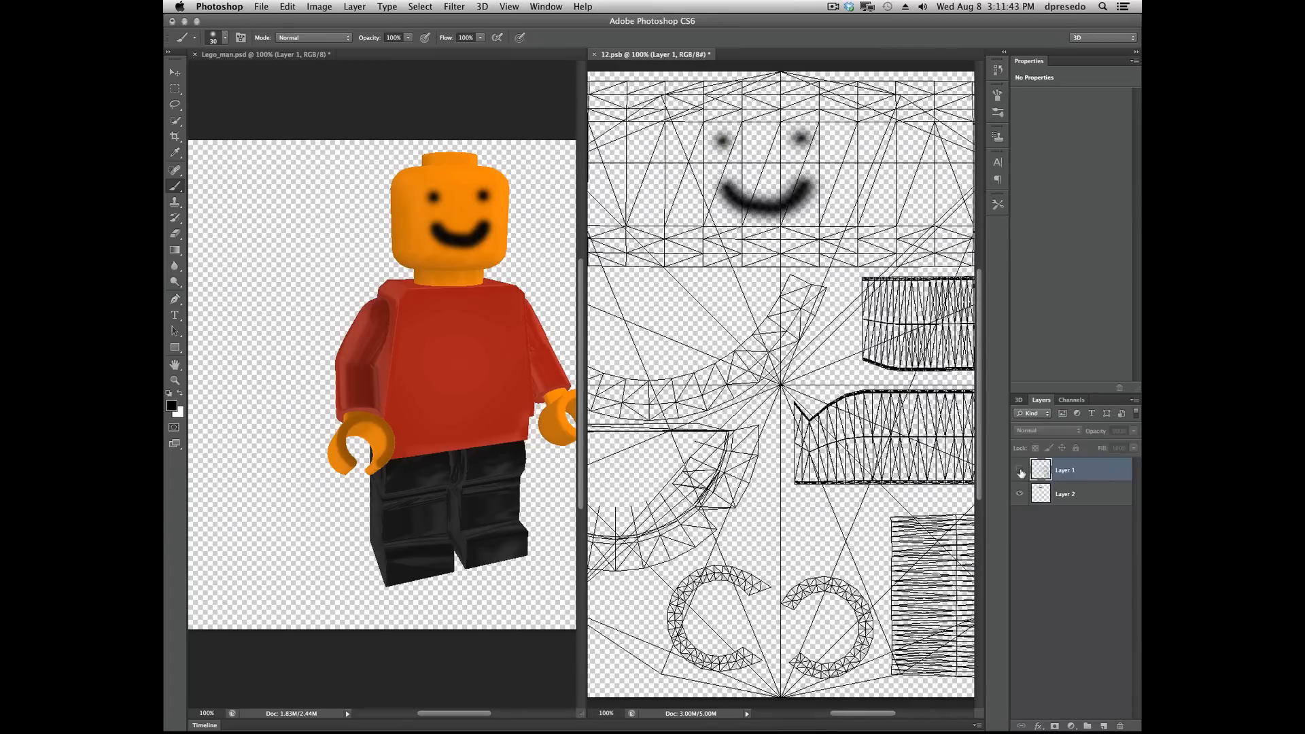
pyautogui.moveTo(1019, 473)
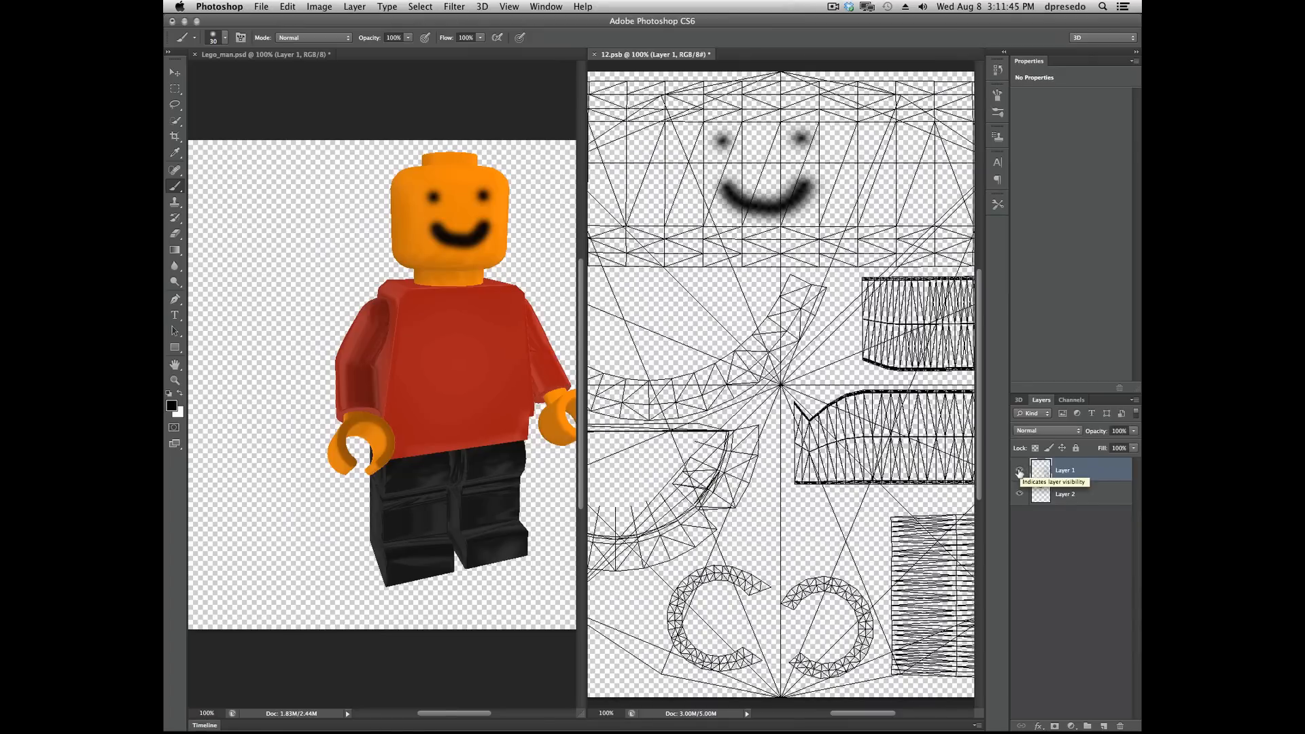
pyautogui.click(1018, 469)
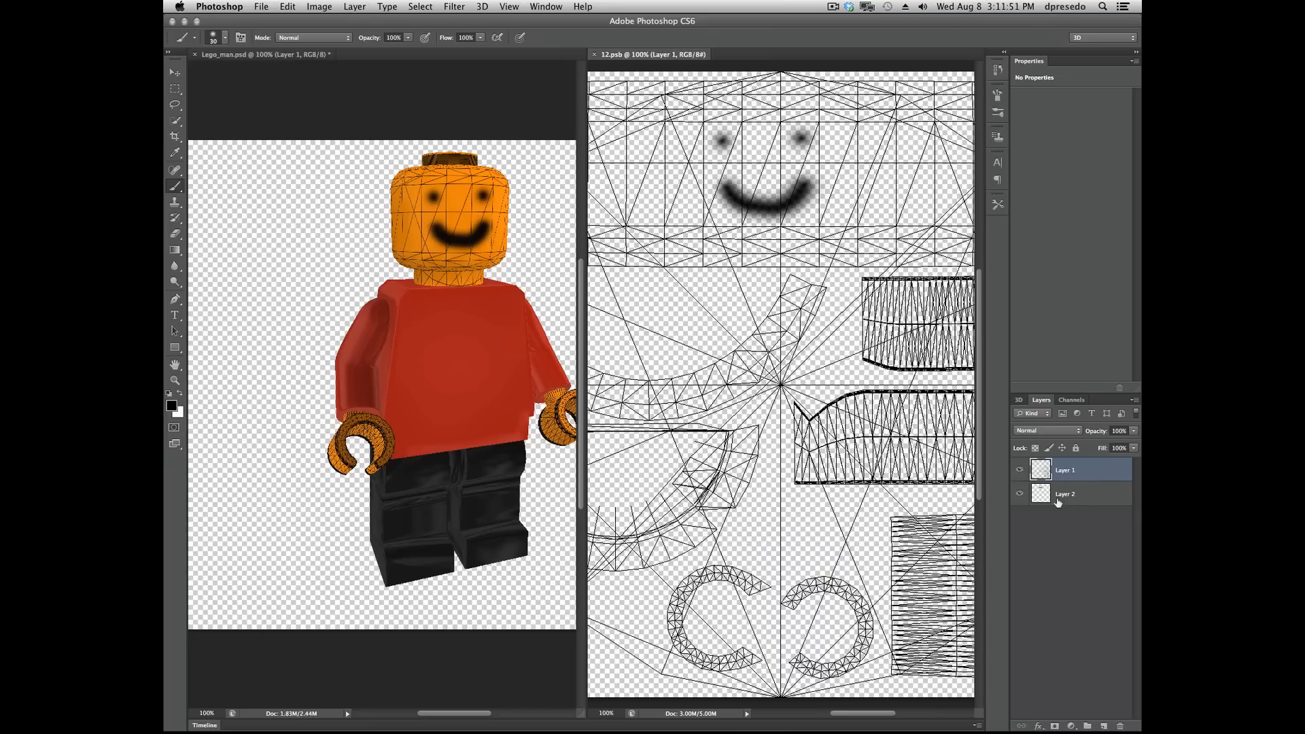
pyautogui.moveTo(462, 256)
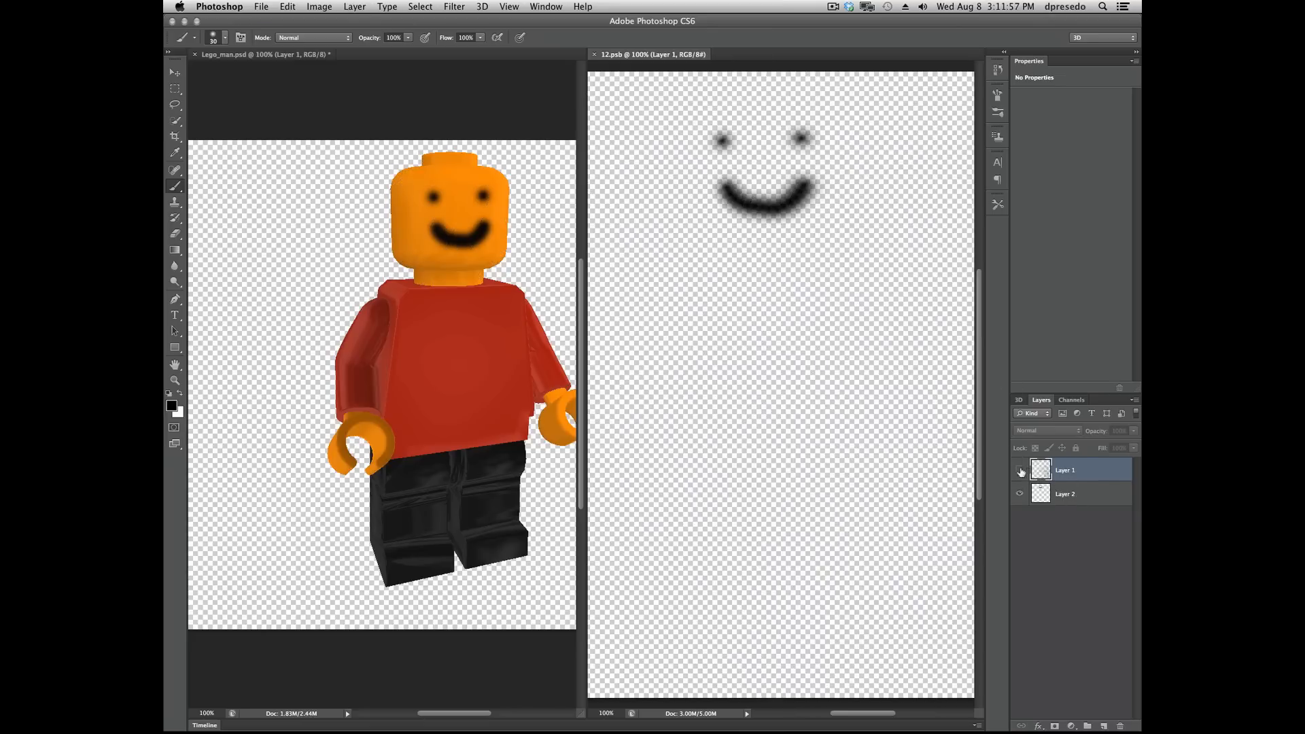
# Reveal the wireframe overlay, then hide both the wireframe and face layers.
pyautogui.click(1065, 493)
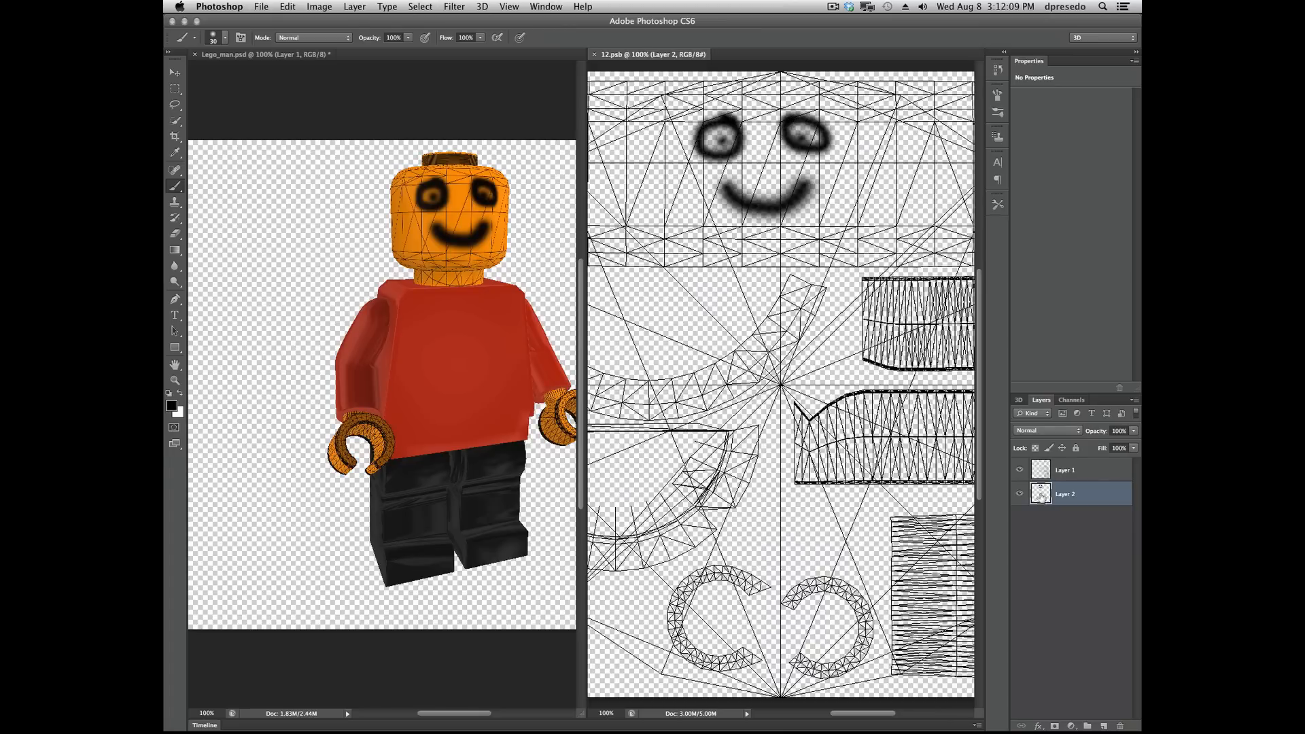
pyautogui.click(1019, 470)
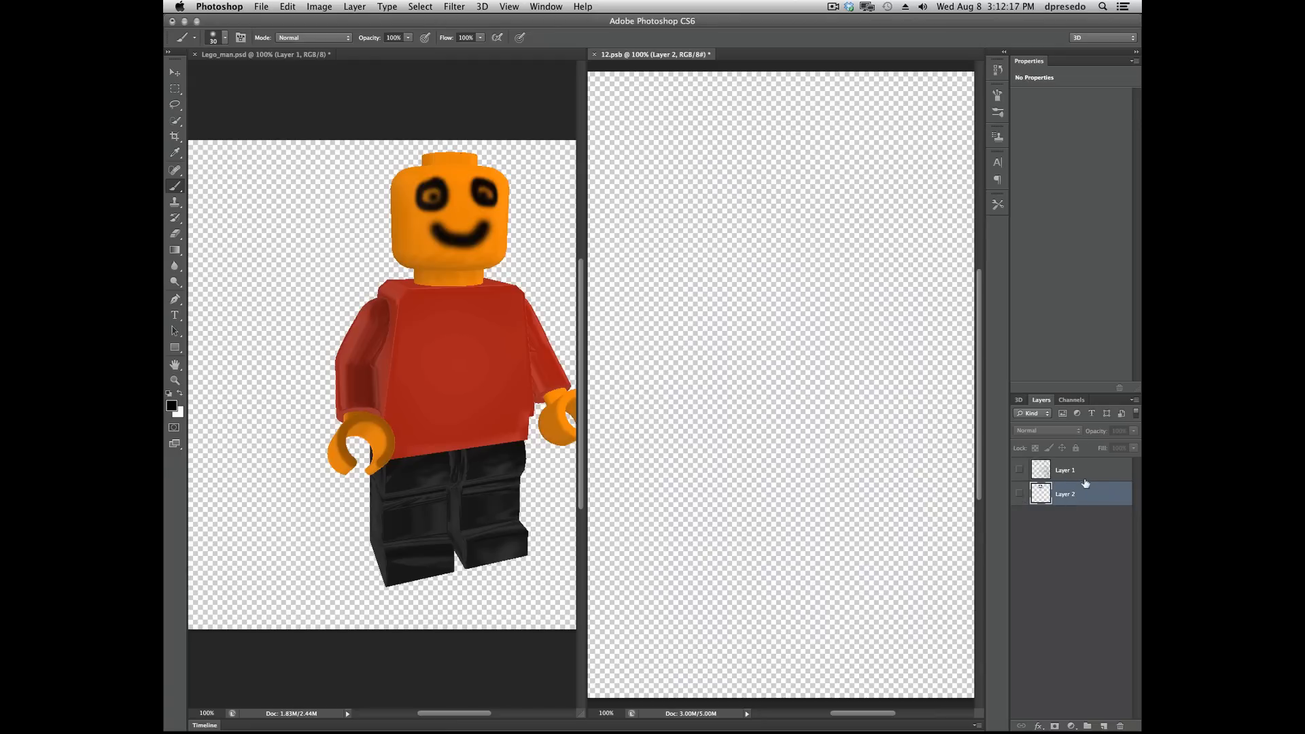
pyautogui.moveTo(505, 149)
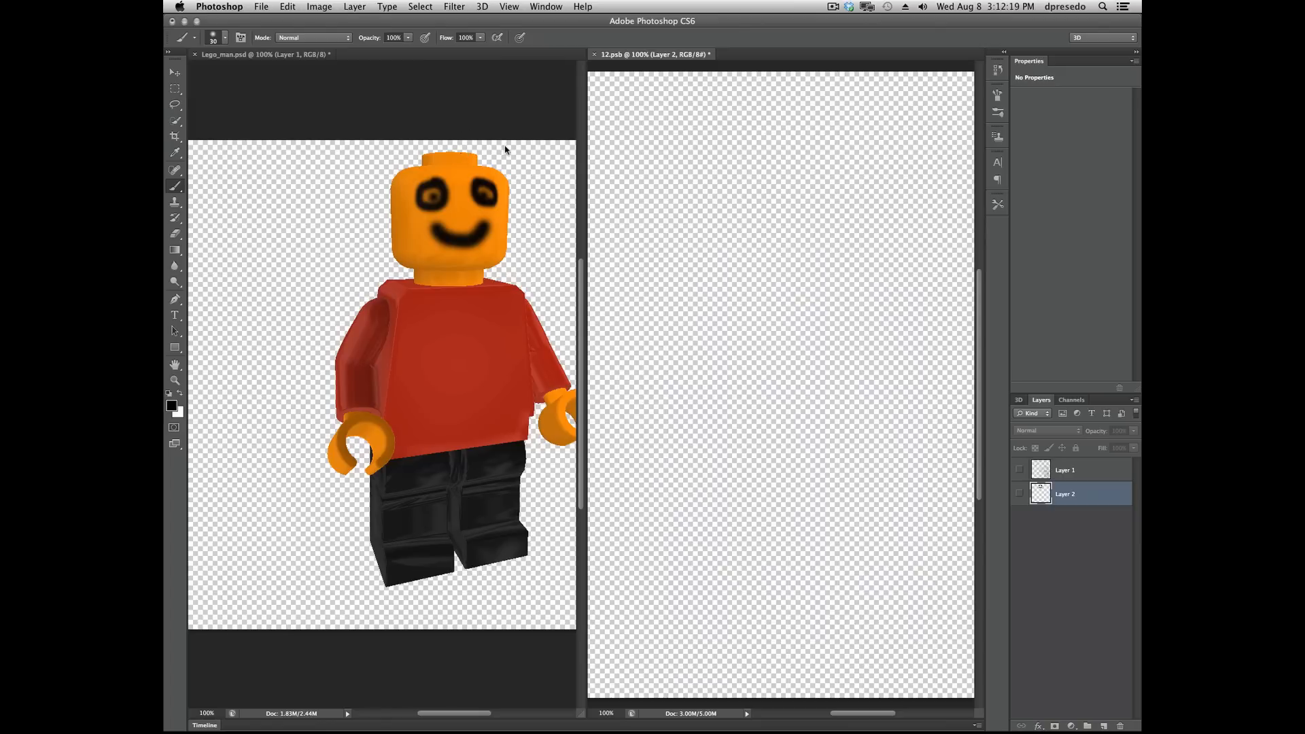
# Activate the figure, continue past the texture warning, and hide Layer 1 in 12.psb.
pyautogui.click(454, 208)
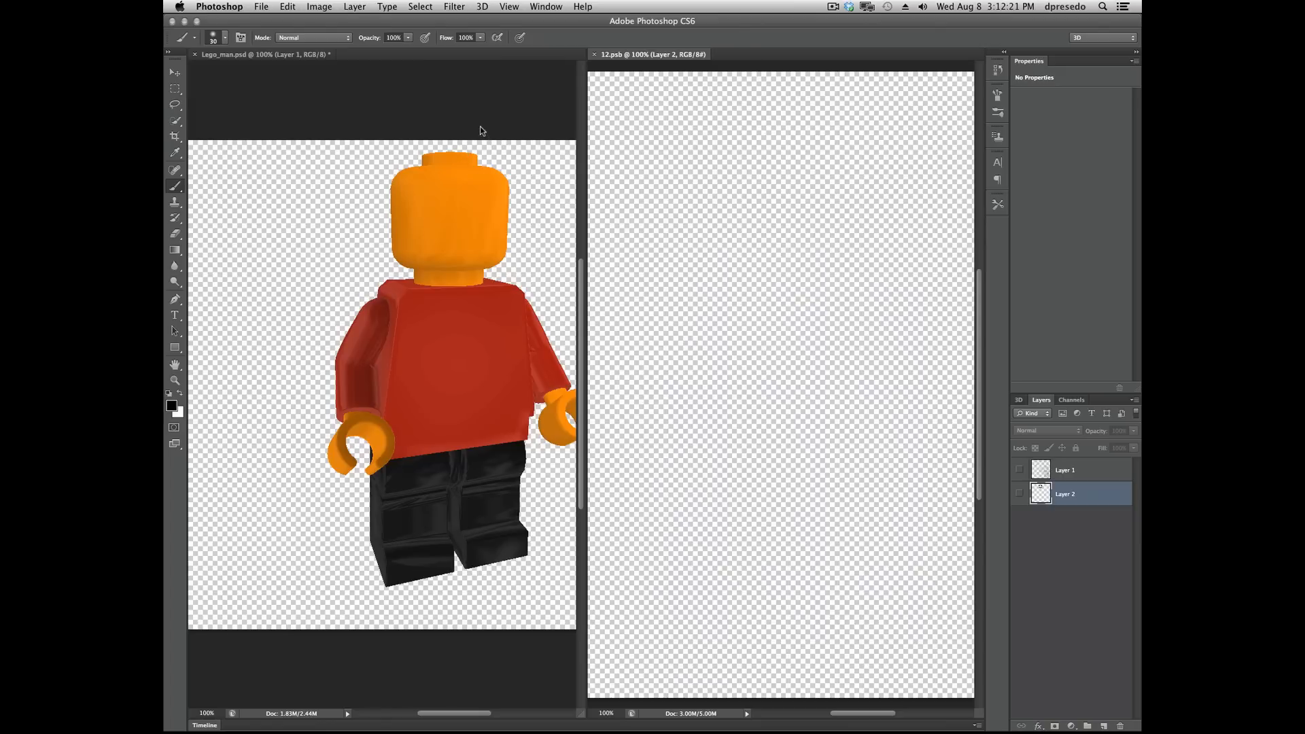
pyautogui.click(1064, 470)
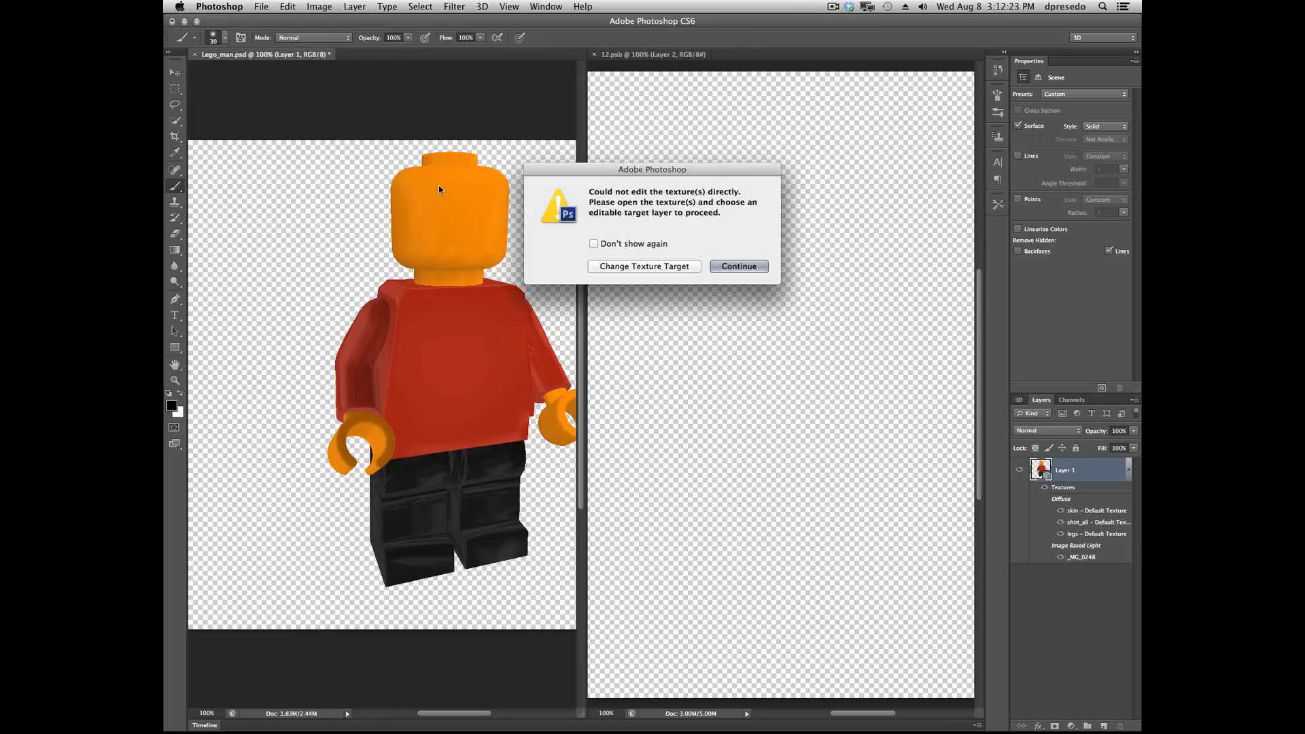
pyautogui.moveTo(686, 210)
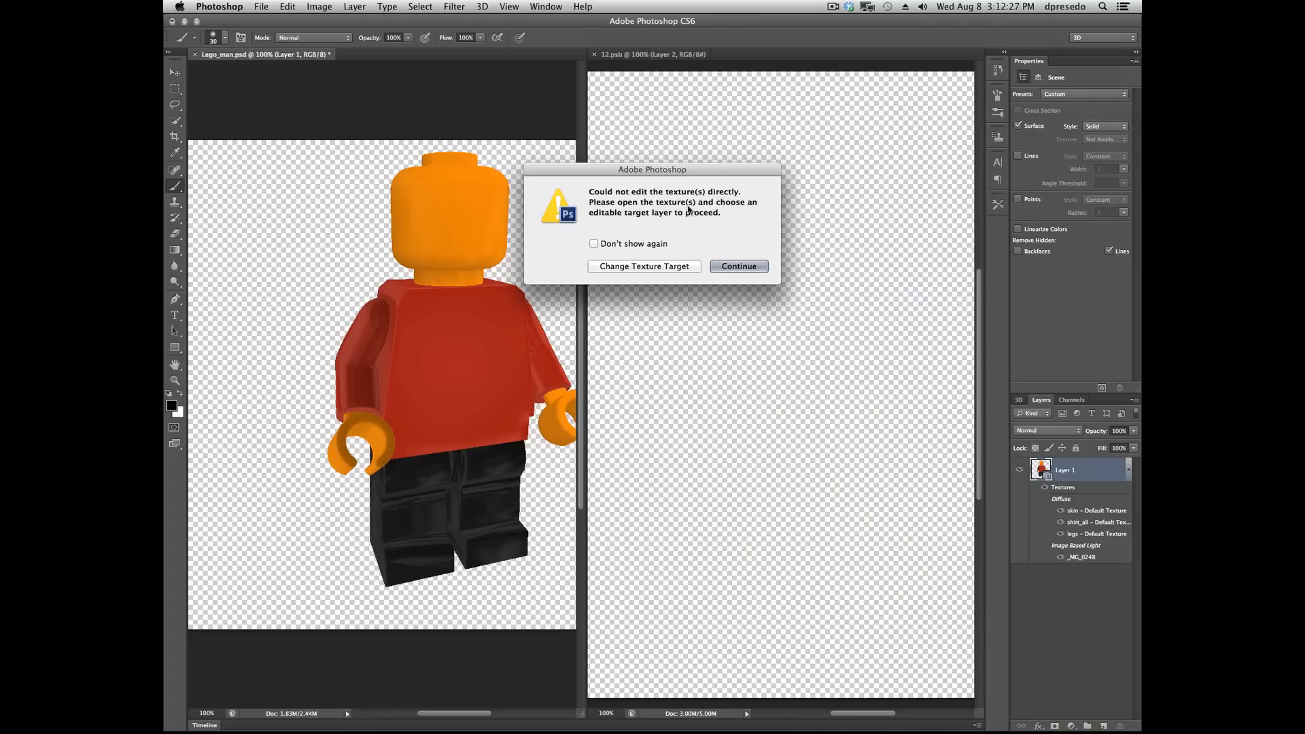
pyautogui.moveTo(724, 246)
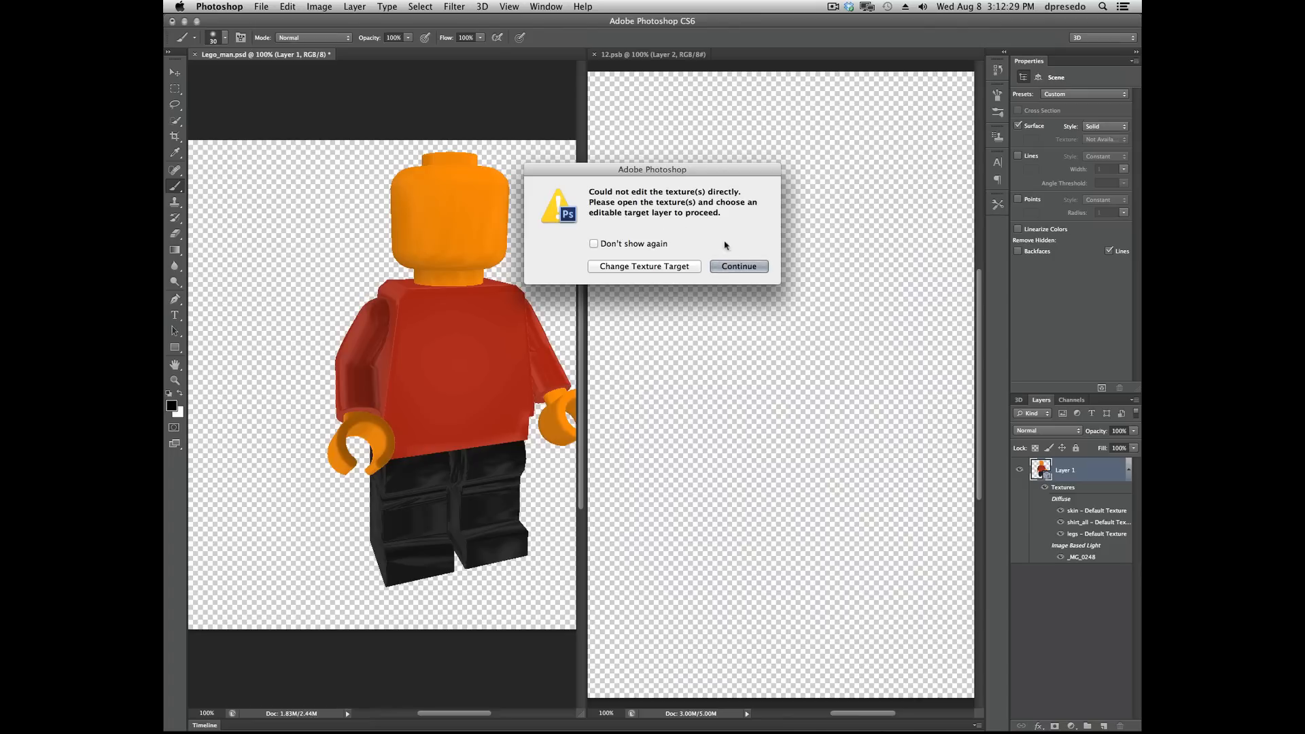
pyautogui.click(737, 266)
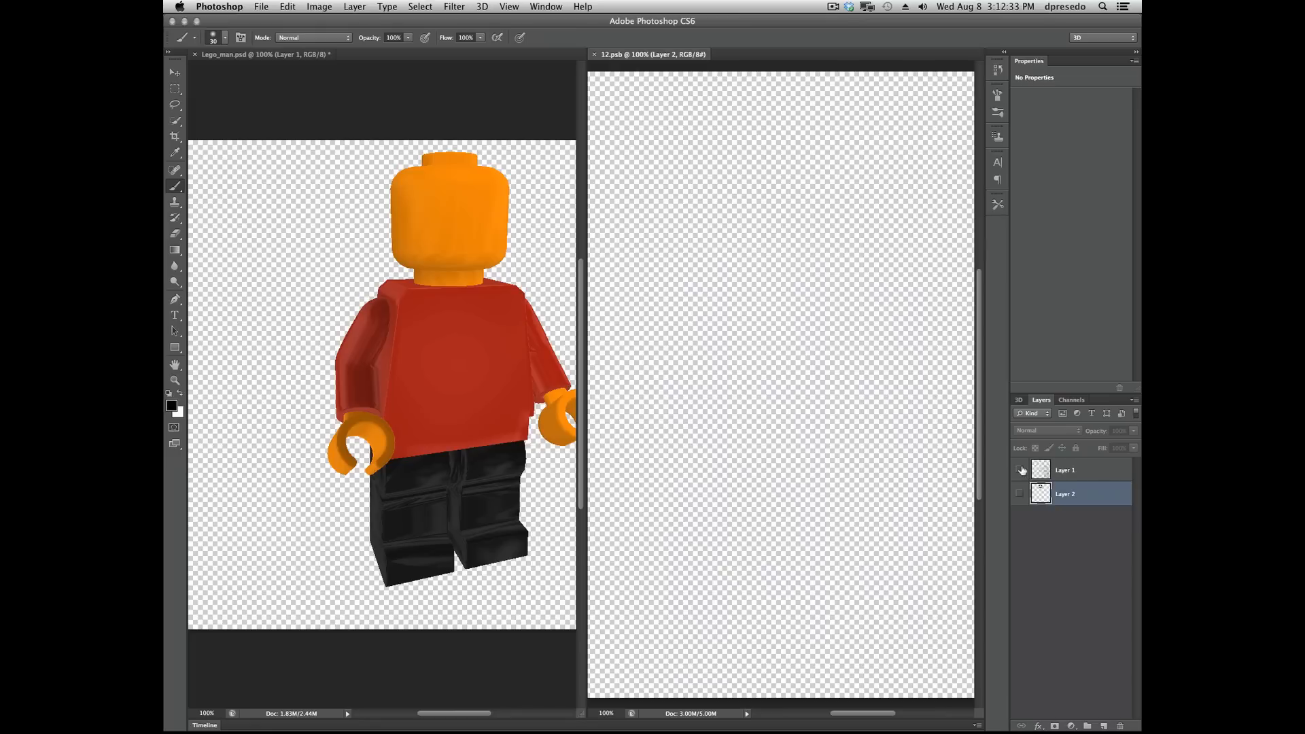
pyautogui.click(1021, 470)
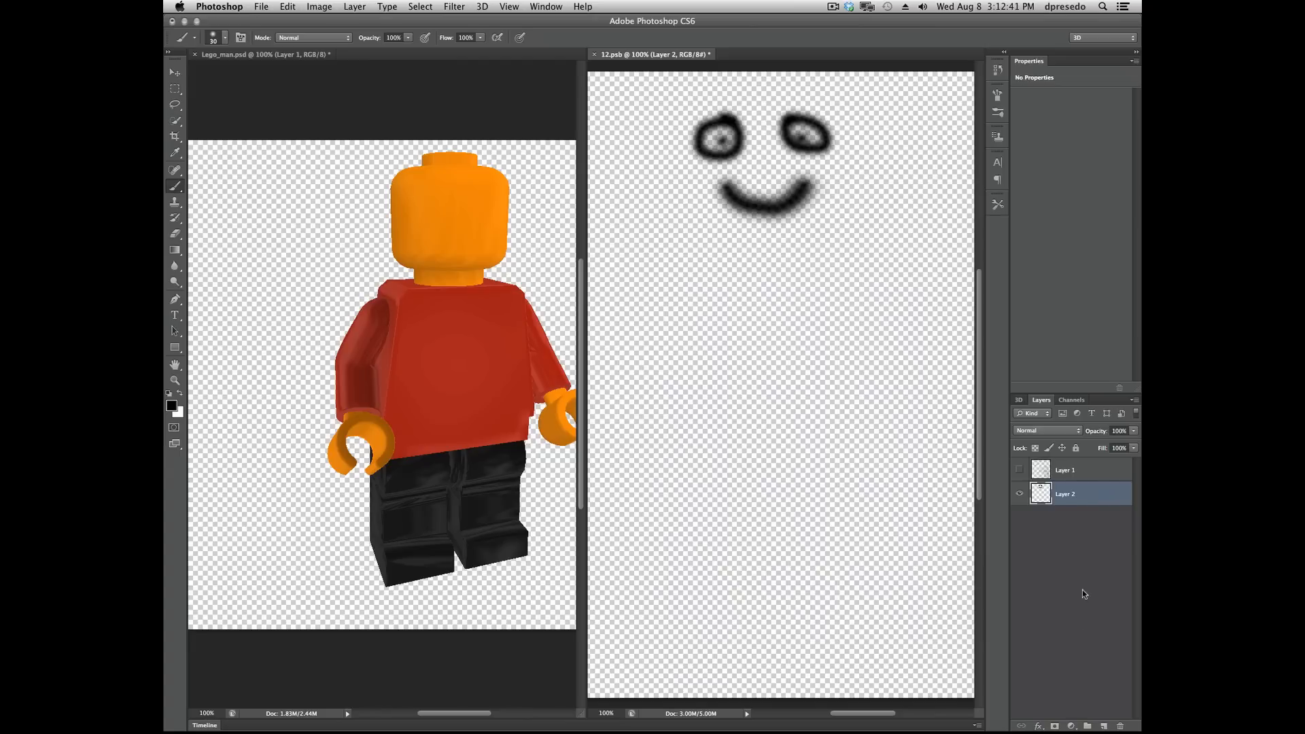
pyautogui.moveTo(733, 340)
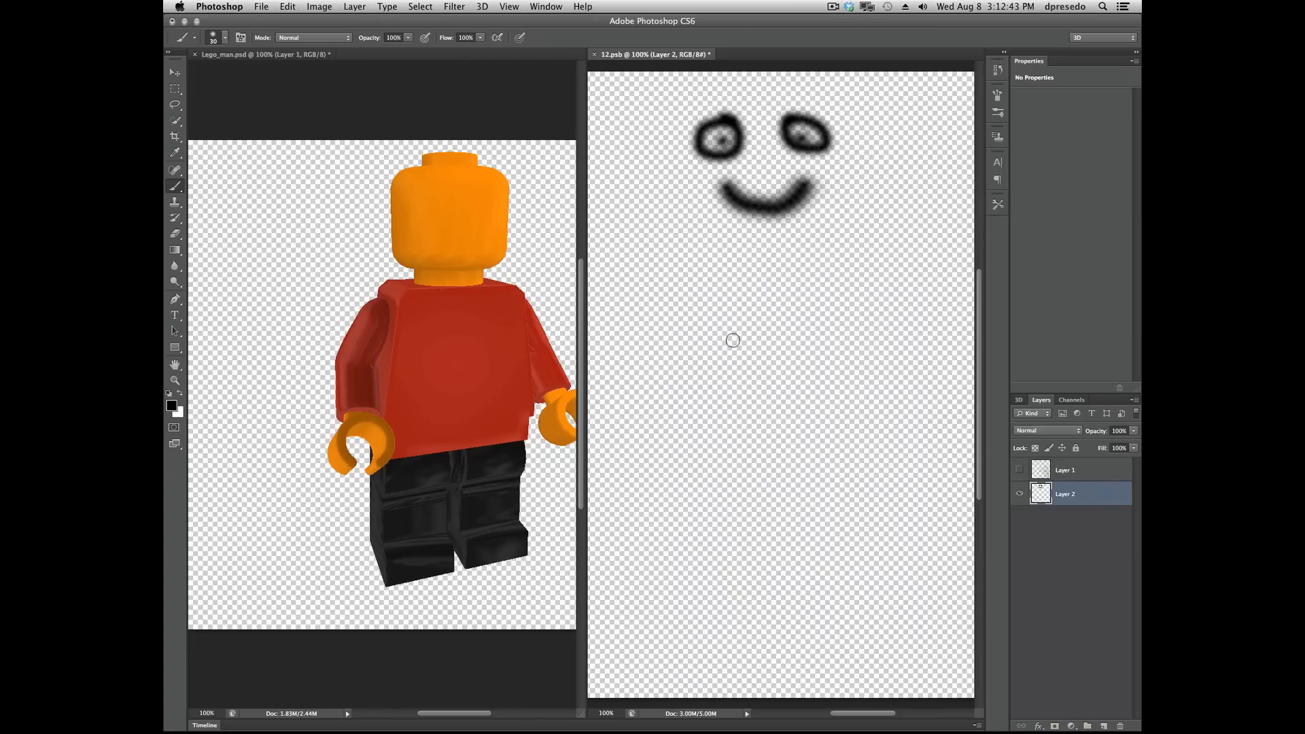
pyautogui.moveTo(472, 222)
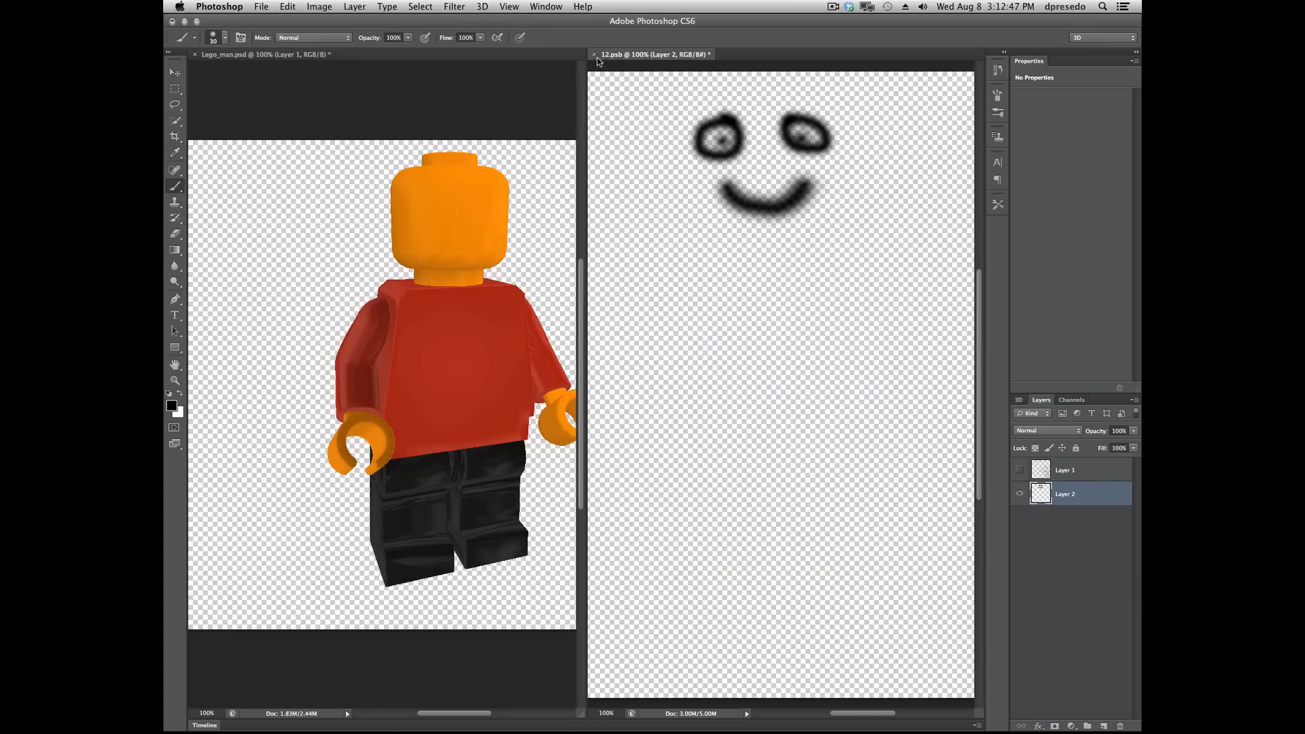
# Close 12.psb without saving, then open and close head texture 5.psb to update the model.
pyautogui.click(593, 55)
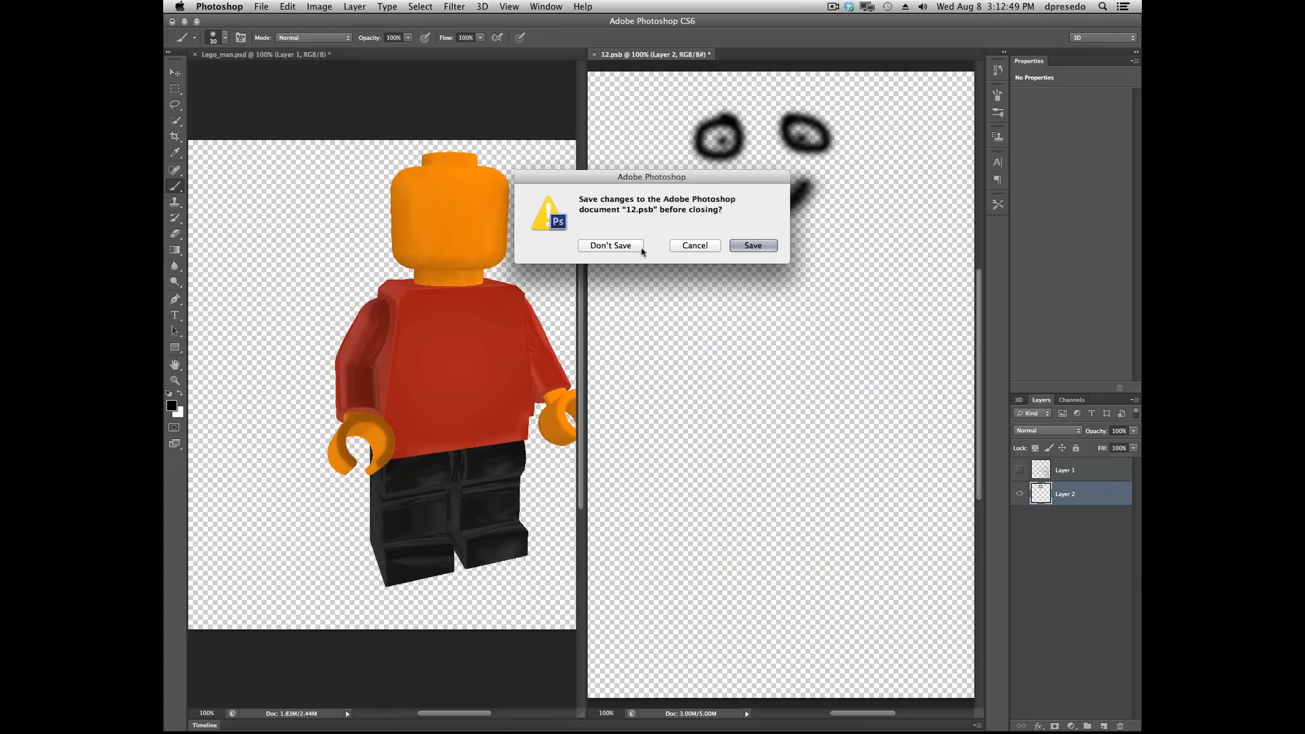
pyautogui.click(610, 245)
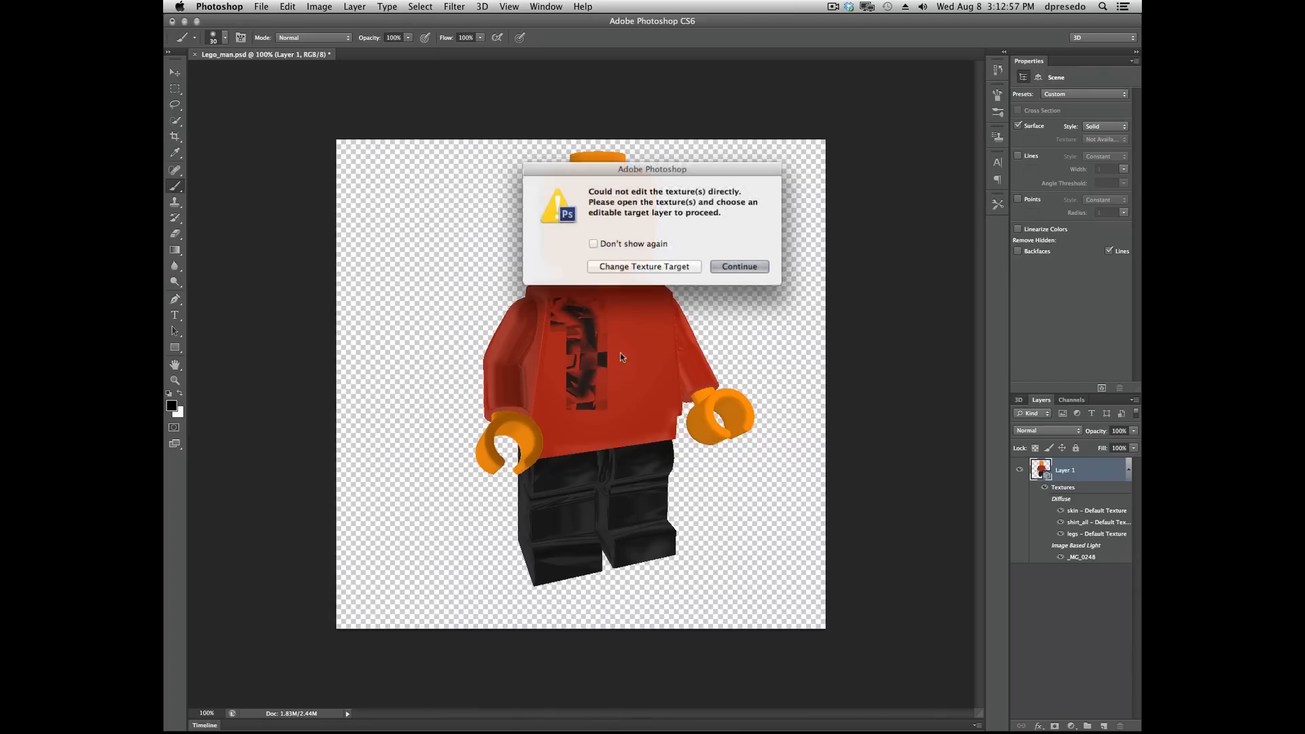
pyautogui.click(738, 267)
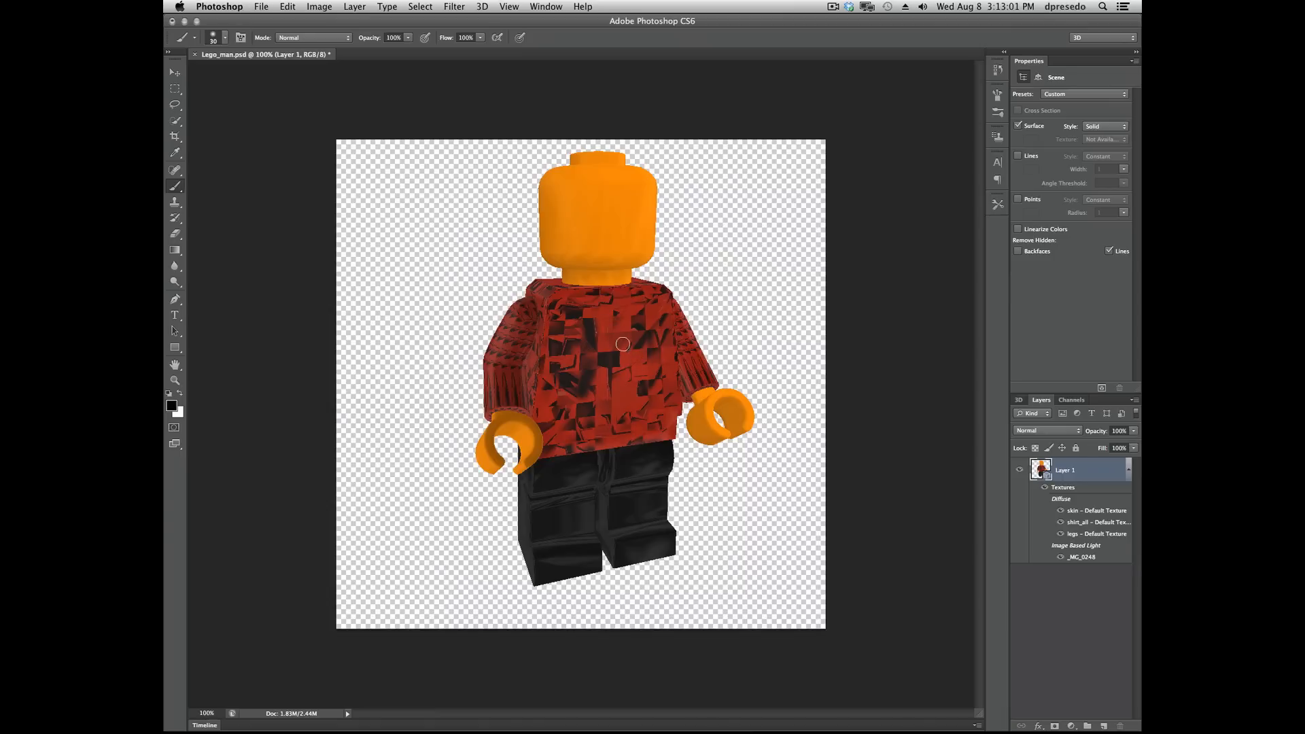
pyautogui.moveTo(639, 383)
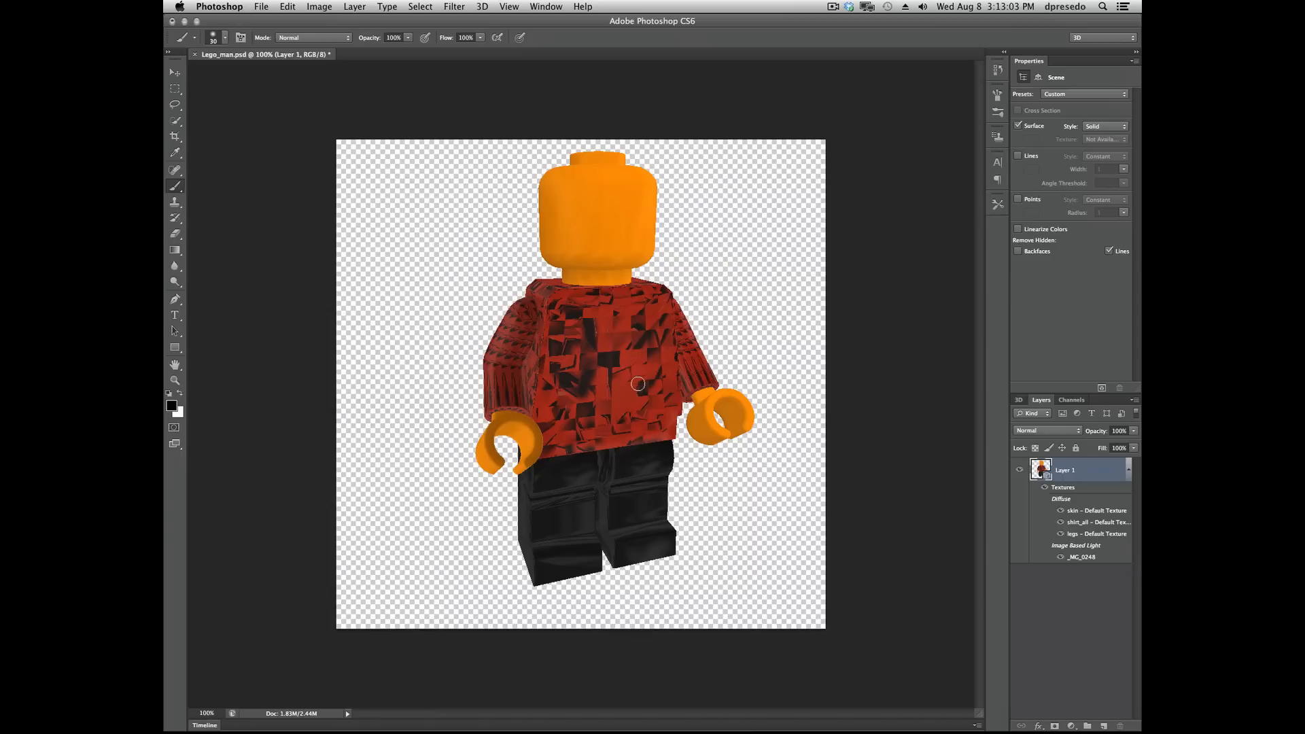
pyautogui.moveTo(571, 344)
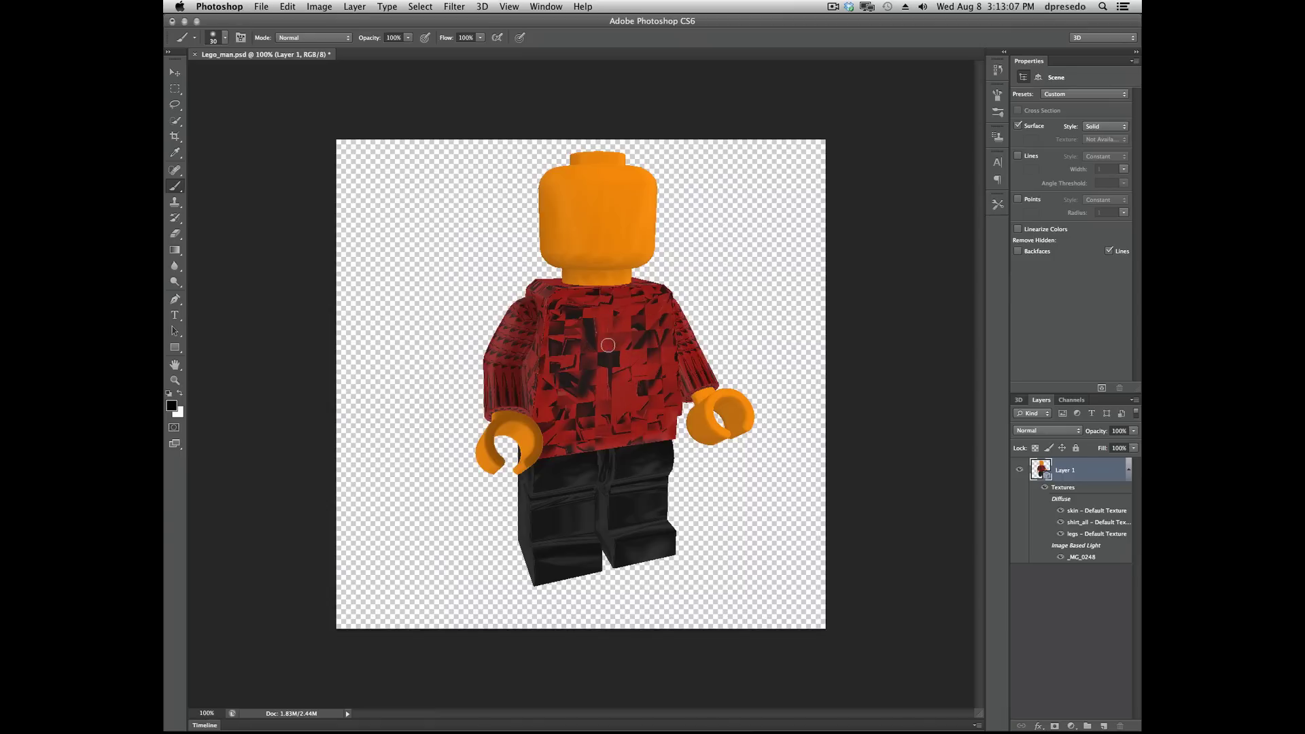
pyautogui.moveTo(638, 343)
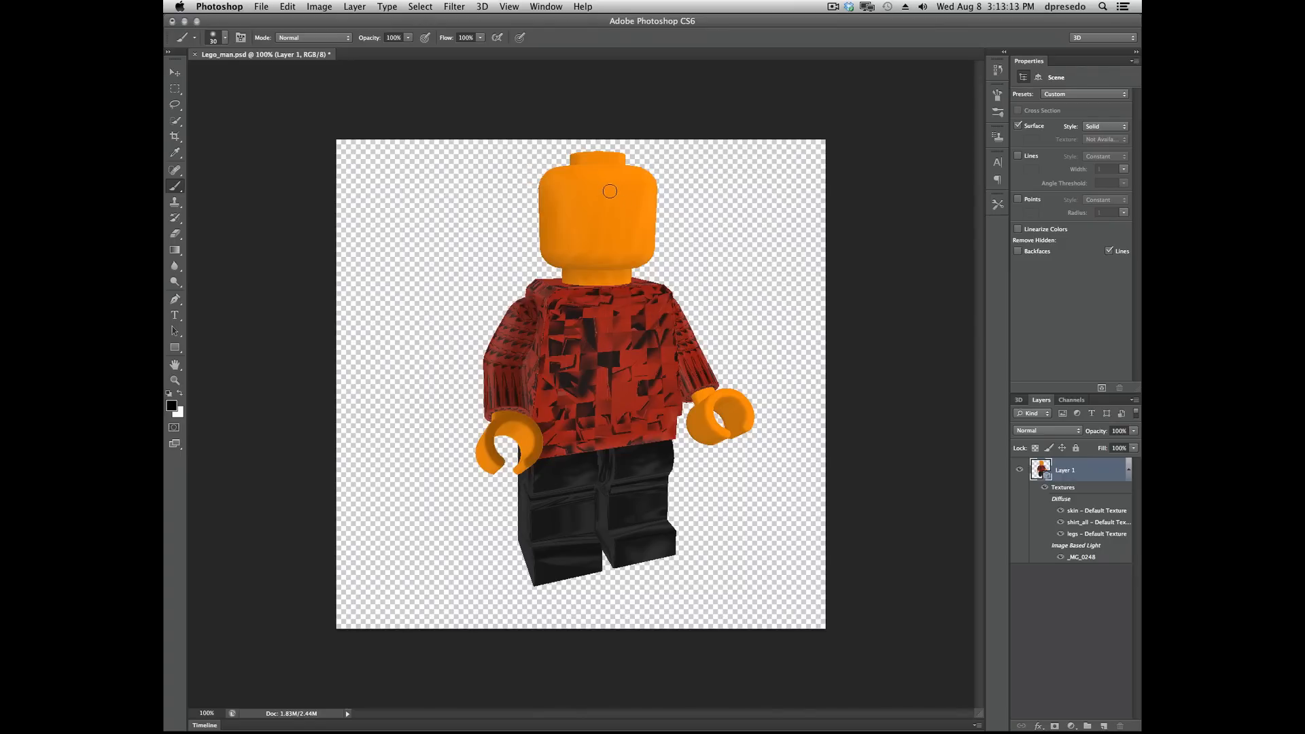
pyautogui.moveTo(623, 279)
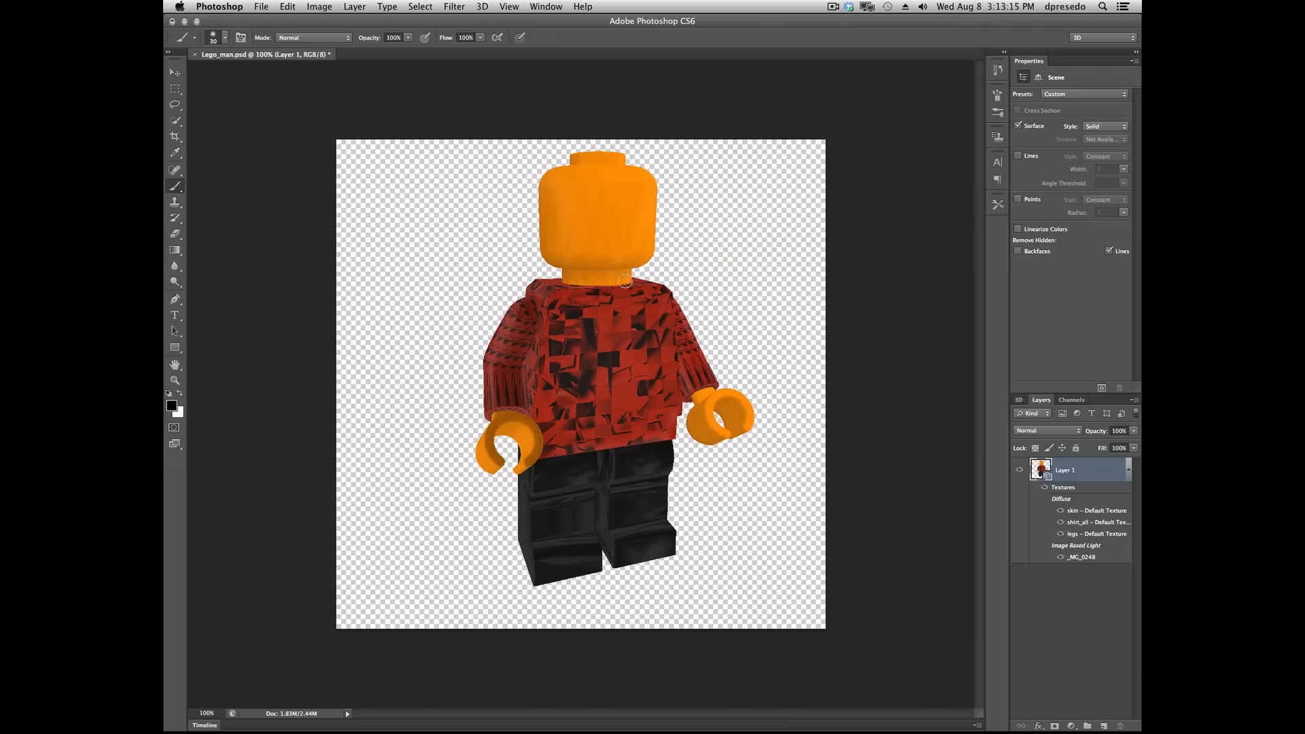
pyautogui.moveTo(685, 275)
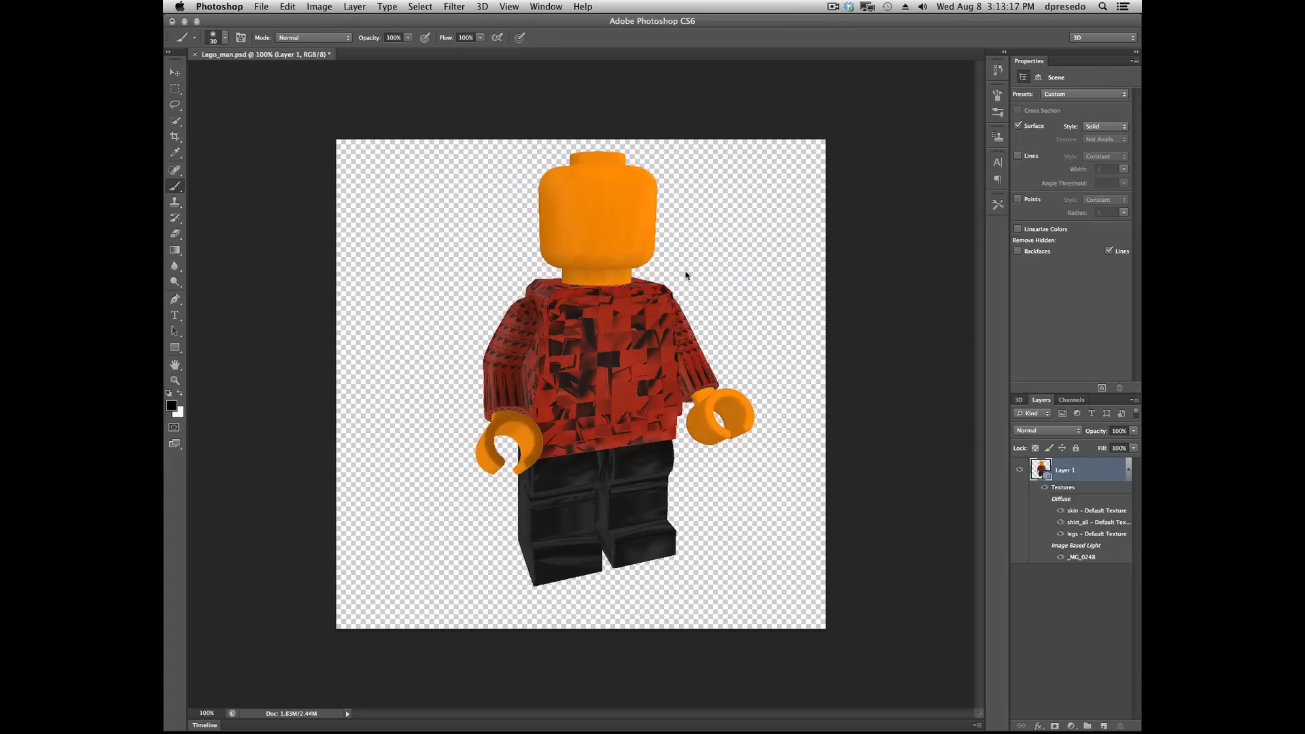
pyautogui.click(399, 54)
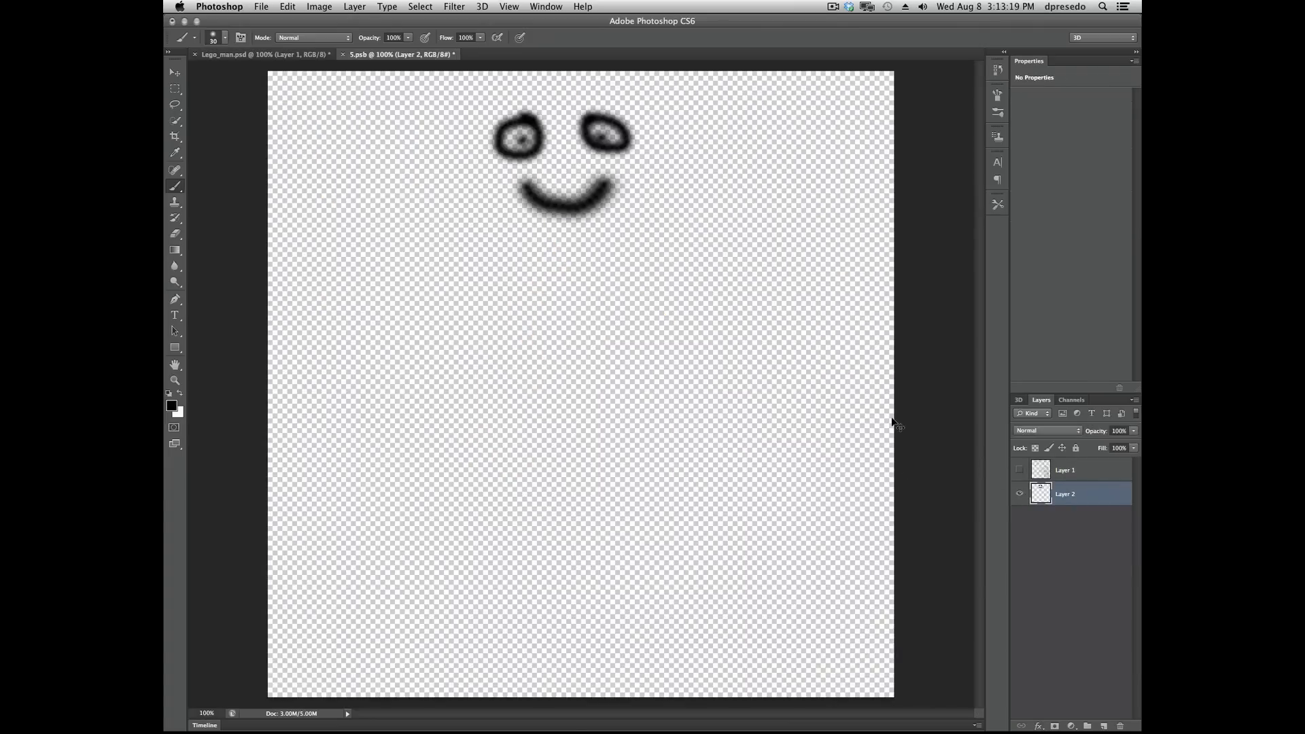
pyautogui.click(254, 55)
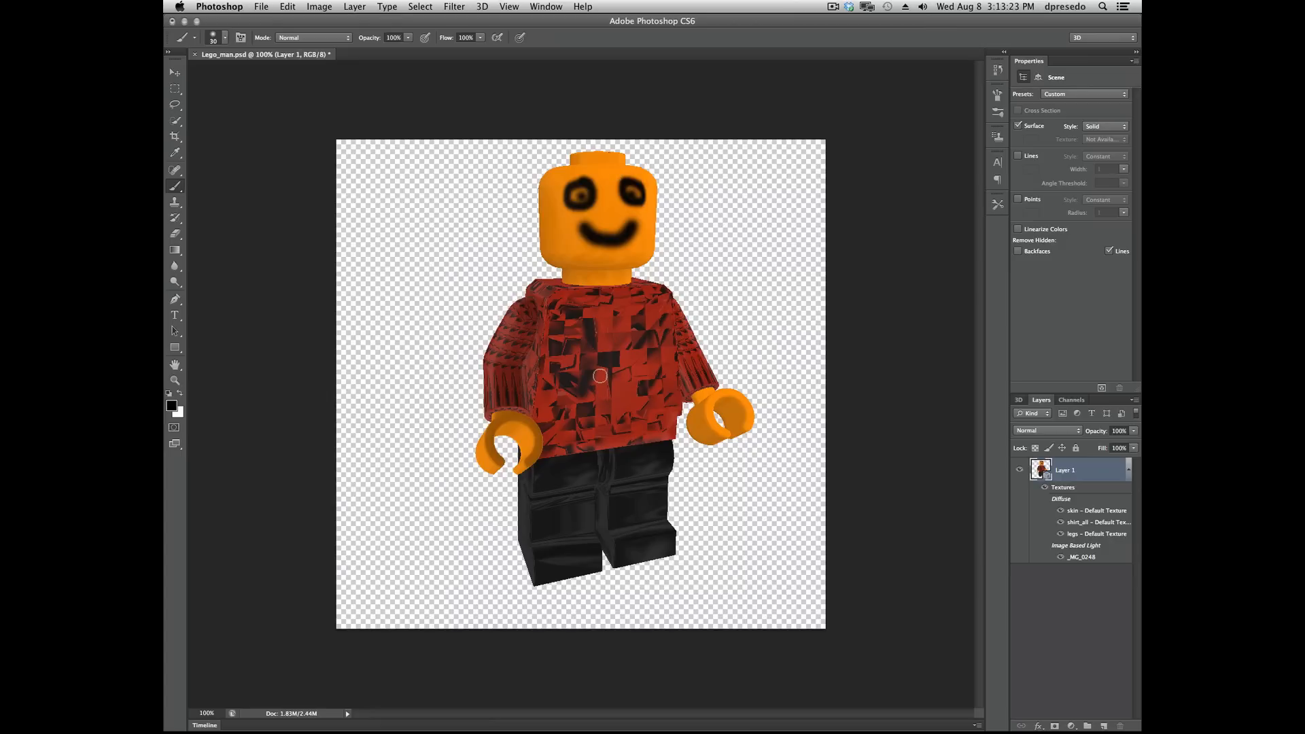
pyautogui.moveTo(648, 260)
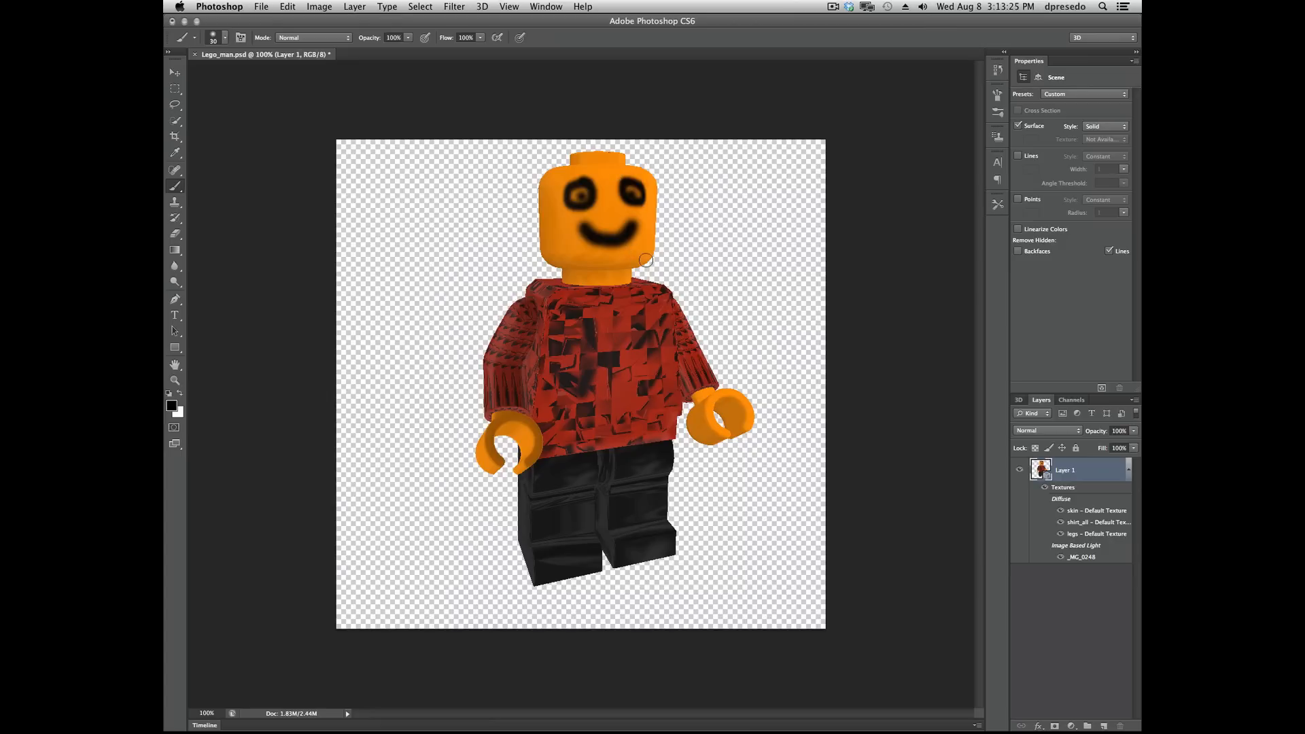
pyautogui.moveTo(565, 132)
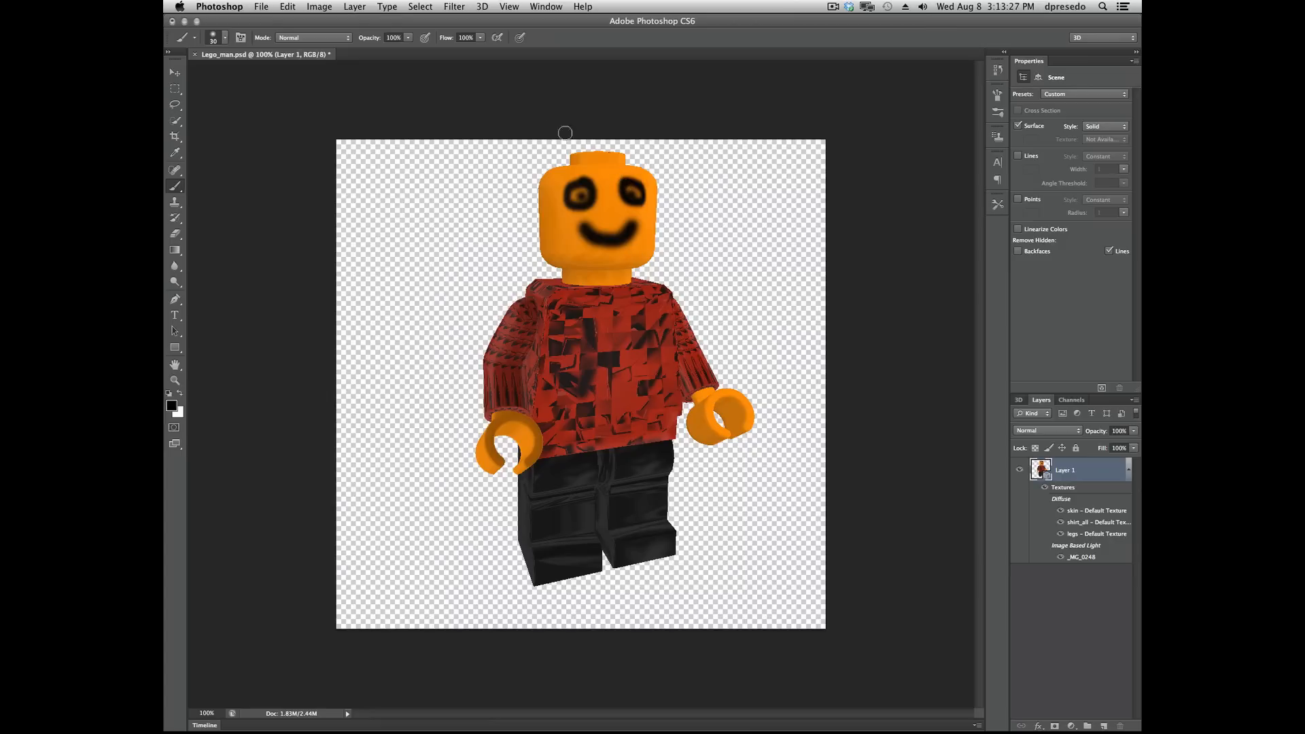
# Reparameterize the figure's UVs with Low Distortion, accepting the texture-change warning.
pyautogui.click(481, 7)
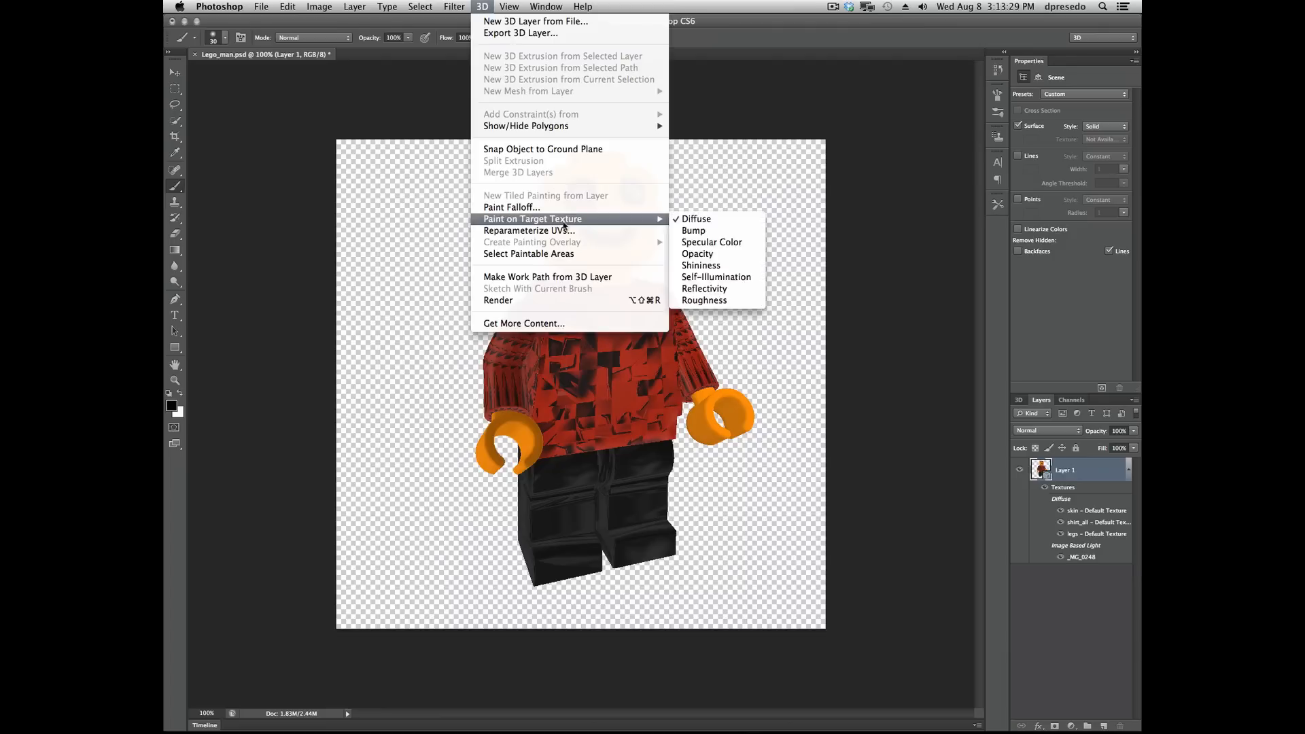
pyautogui.moveTo(529, 230)
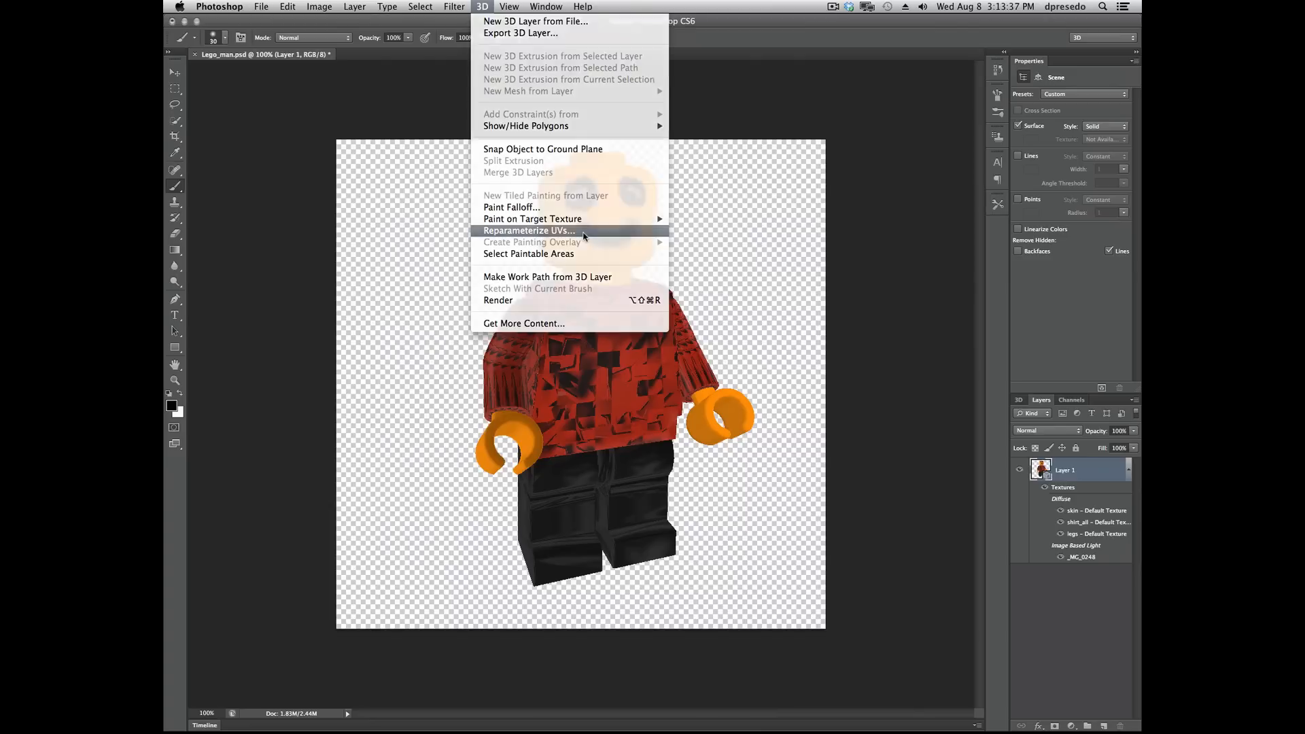
pyautogui.click(529, 231)
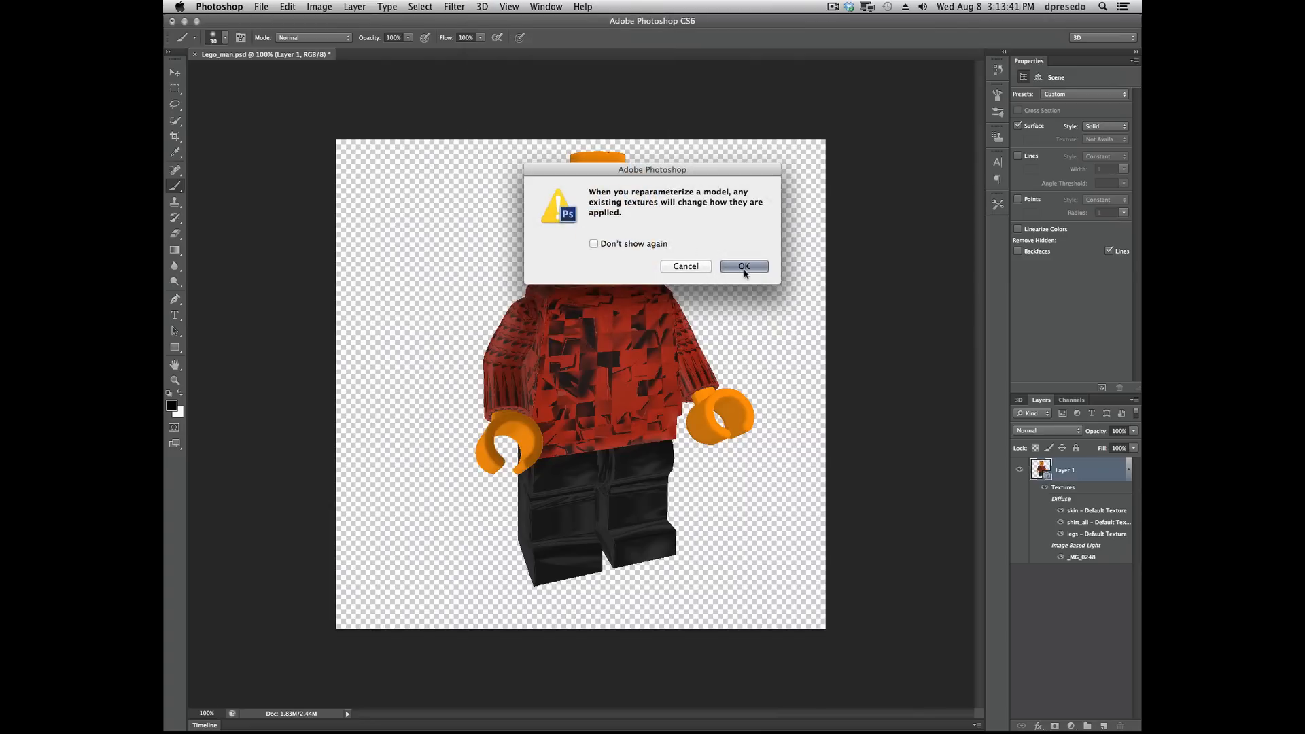
pyautogui.click(743, 266)
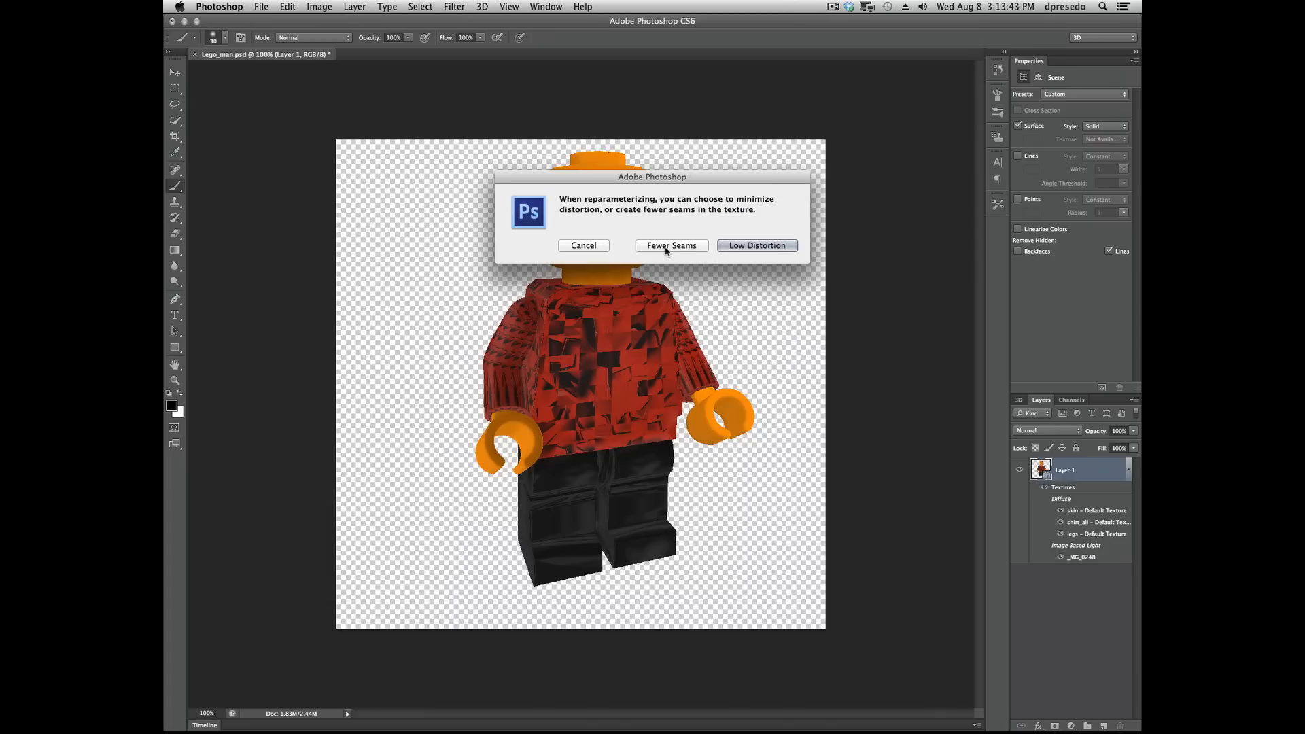
pyautogui.moveTo(739, 245)
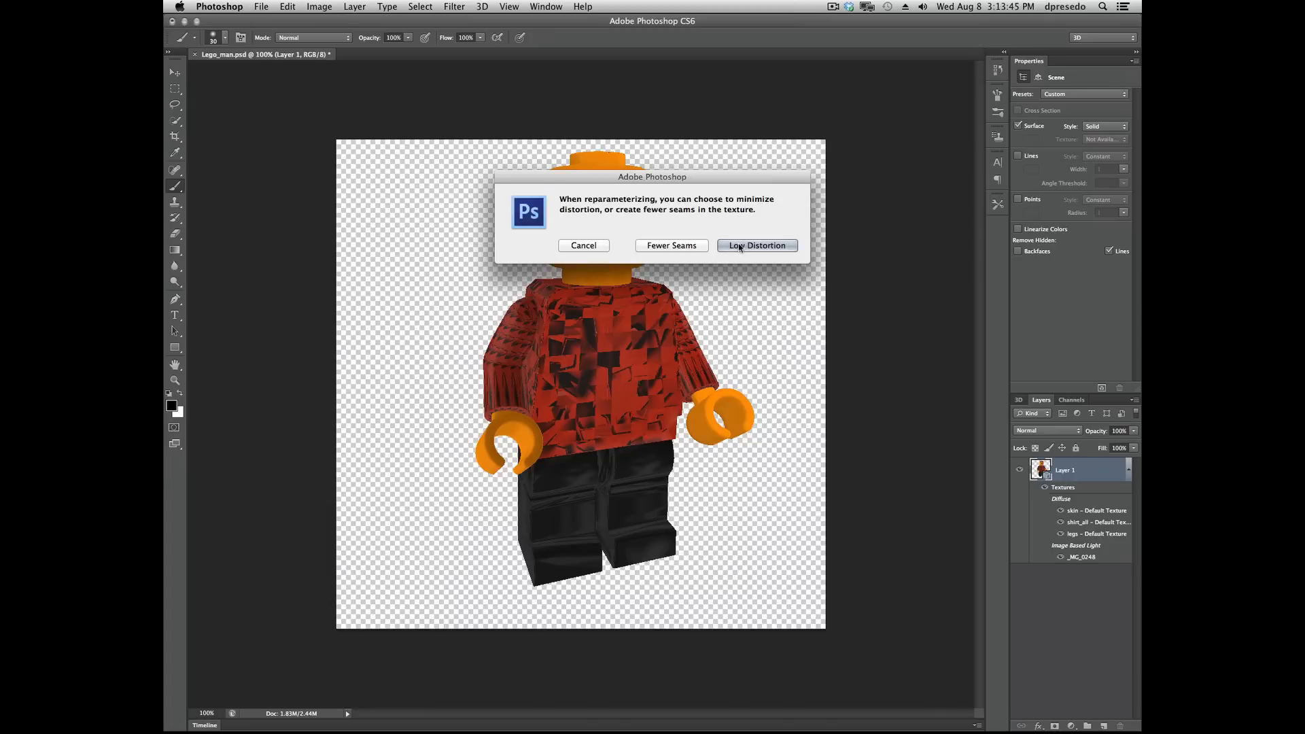
pyautogui.click(756, 244)
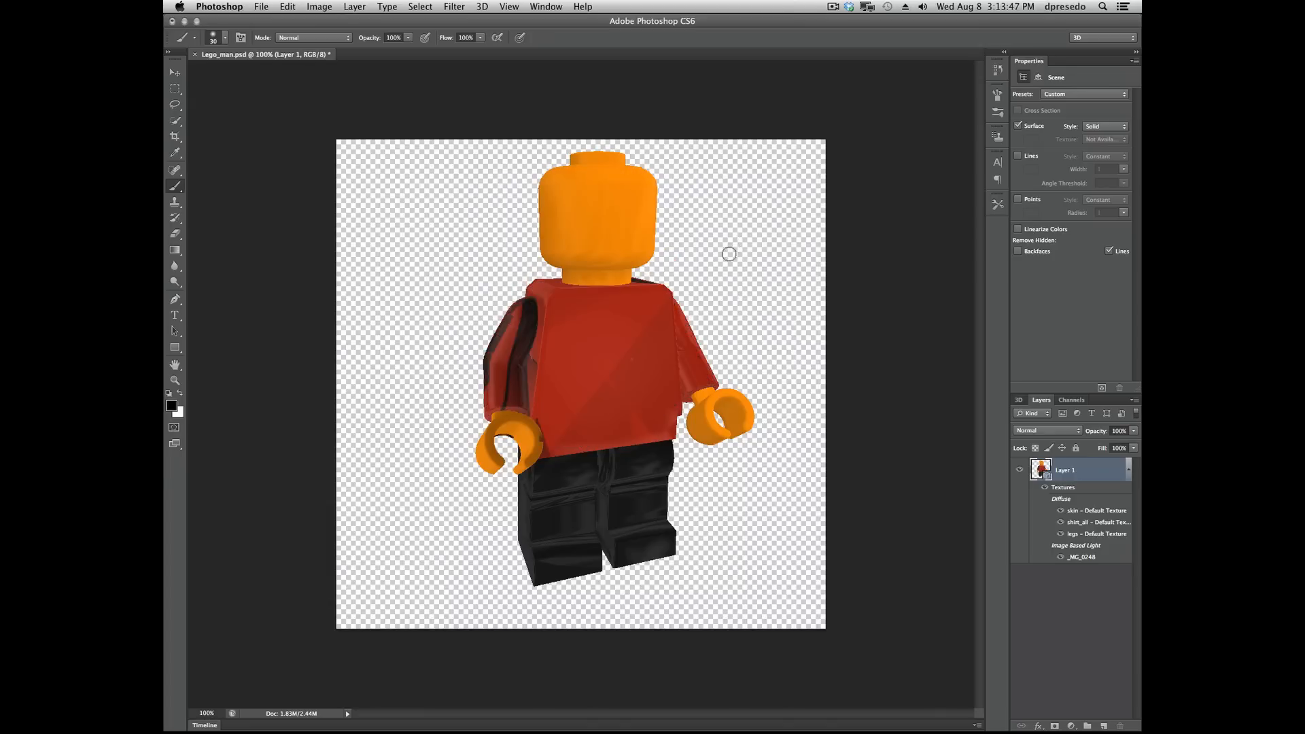
pyautogui.moveTo(527, 364)
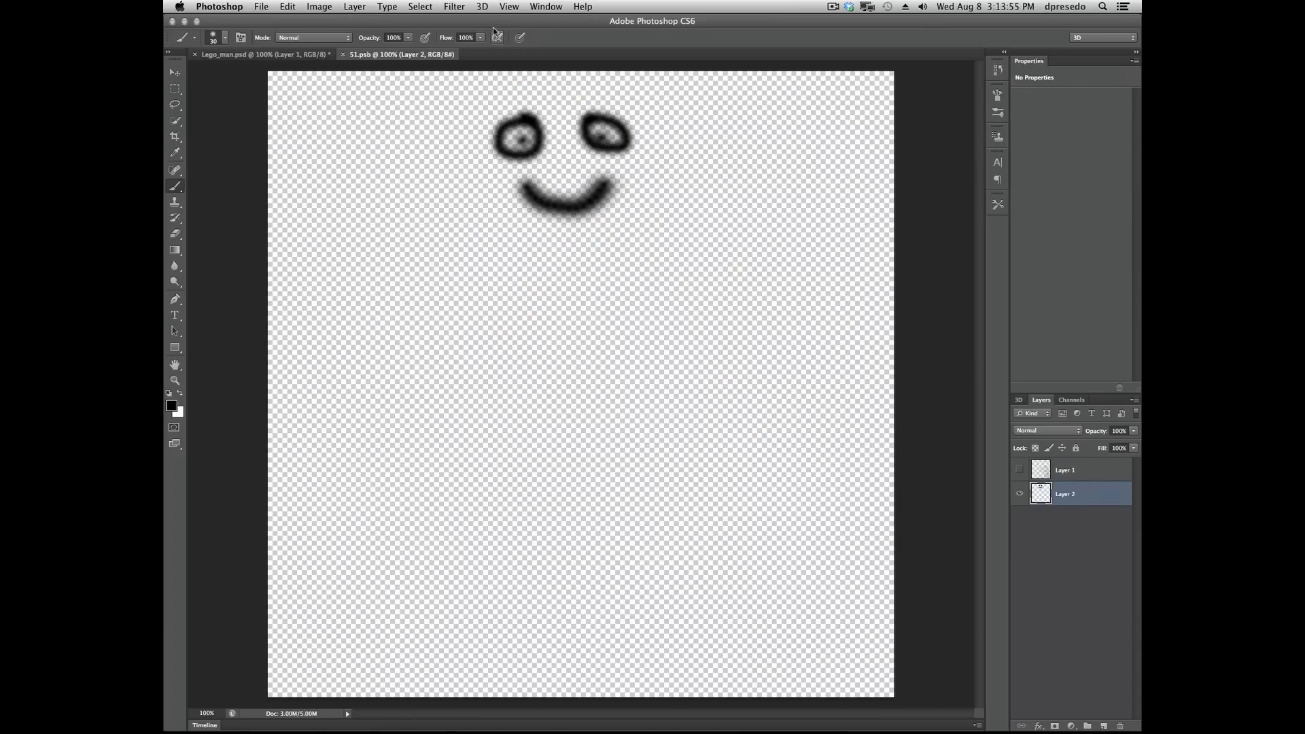
# Overlay the reparameterized UV wireframe on the 51.psb face texture.
pyautogui.click(481, 6)
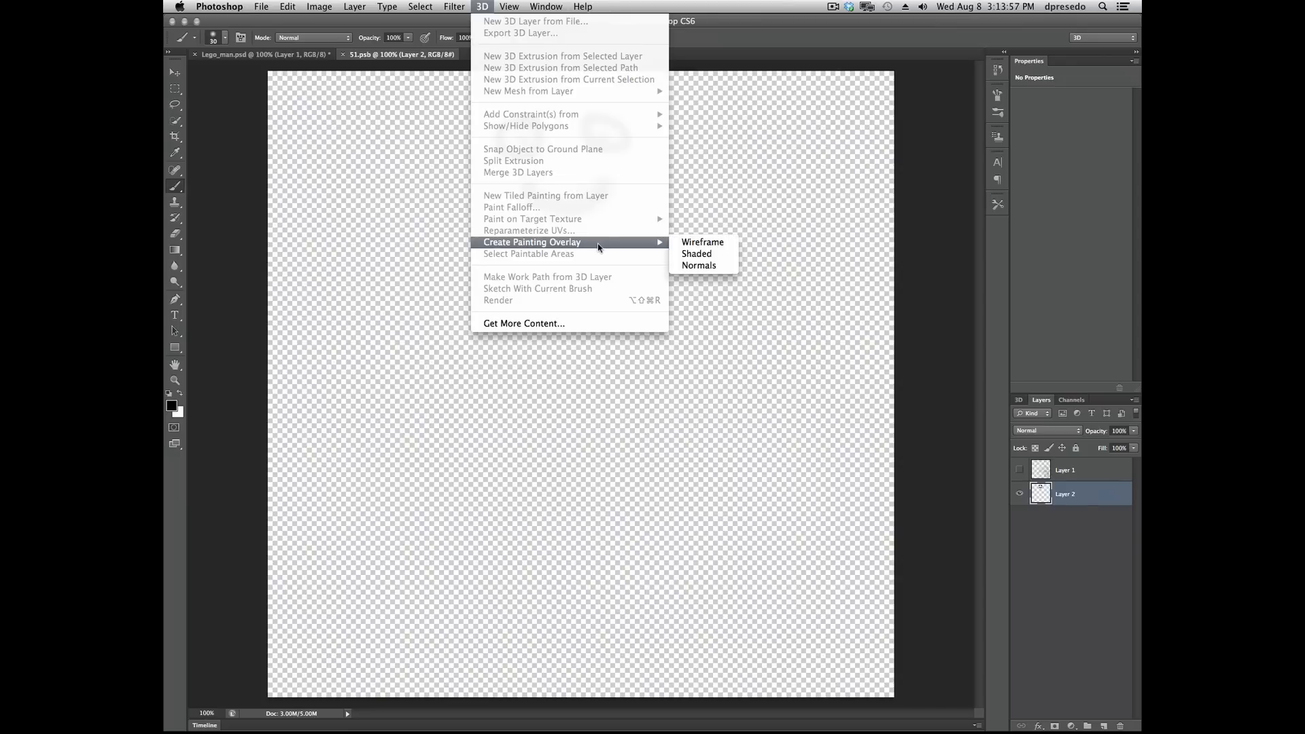
pyautogui.click(702, 241)
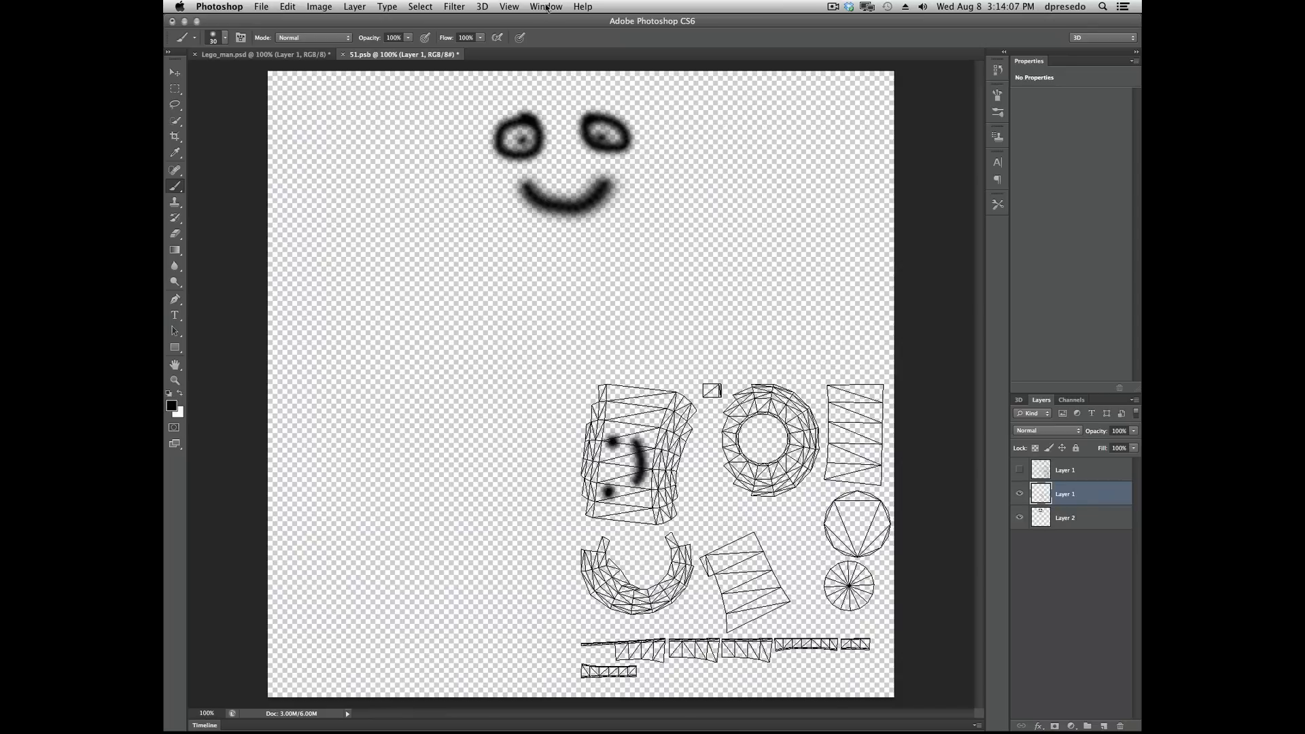
# Tile Lego_man.psd and 51.psb side by side with Window > Arrange > 2-up Vertical.
pyautogui.click(545, 7)
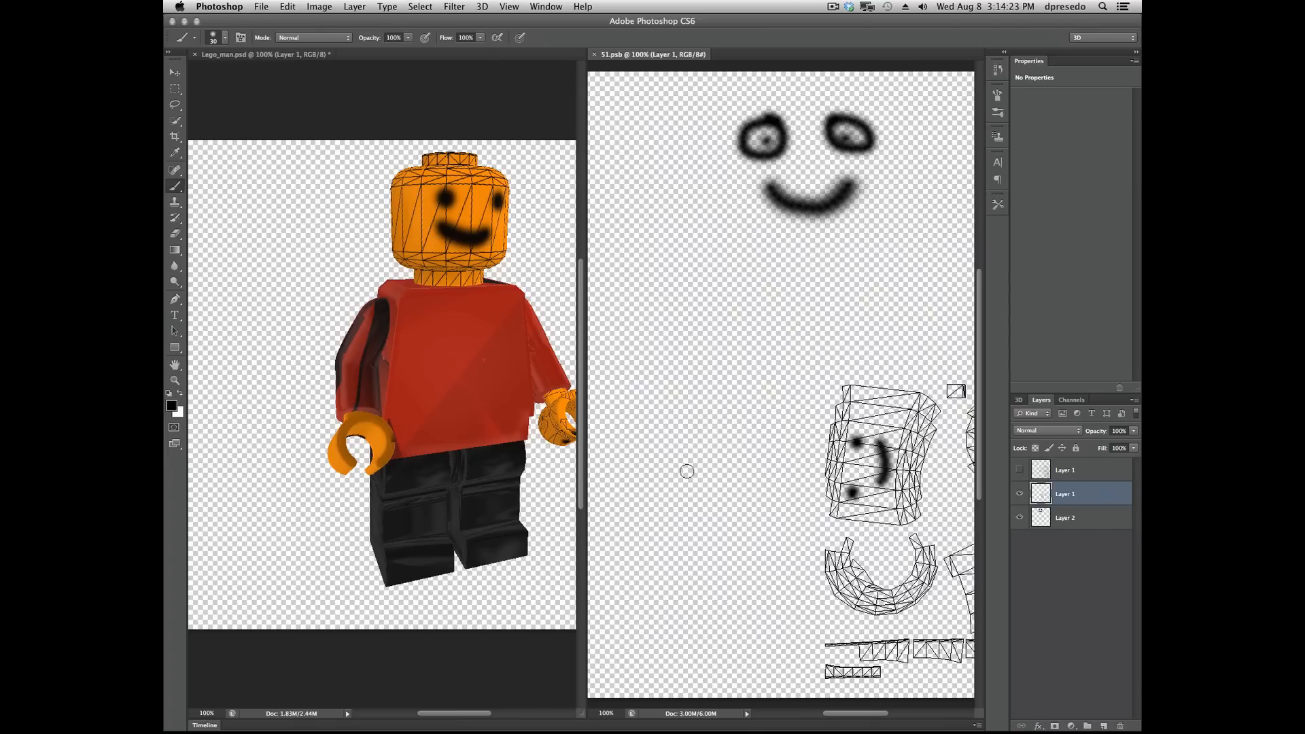
pyautogui.moveTo(718, 447)
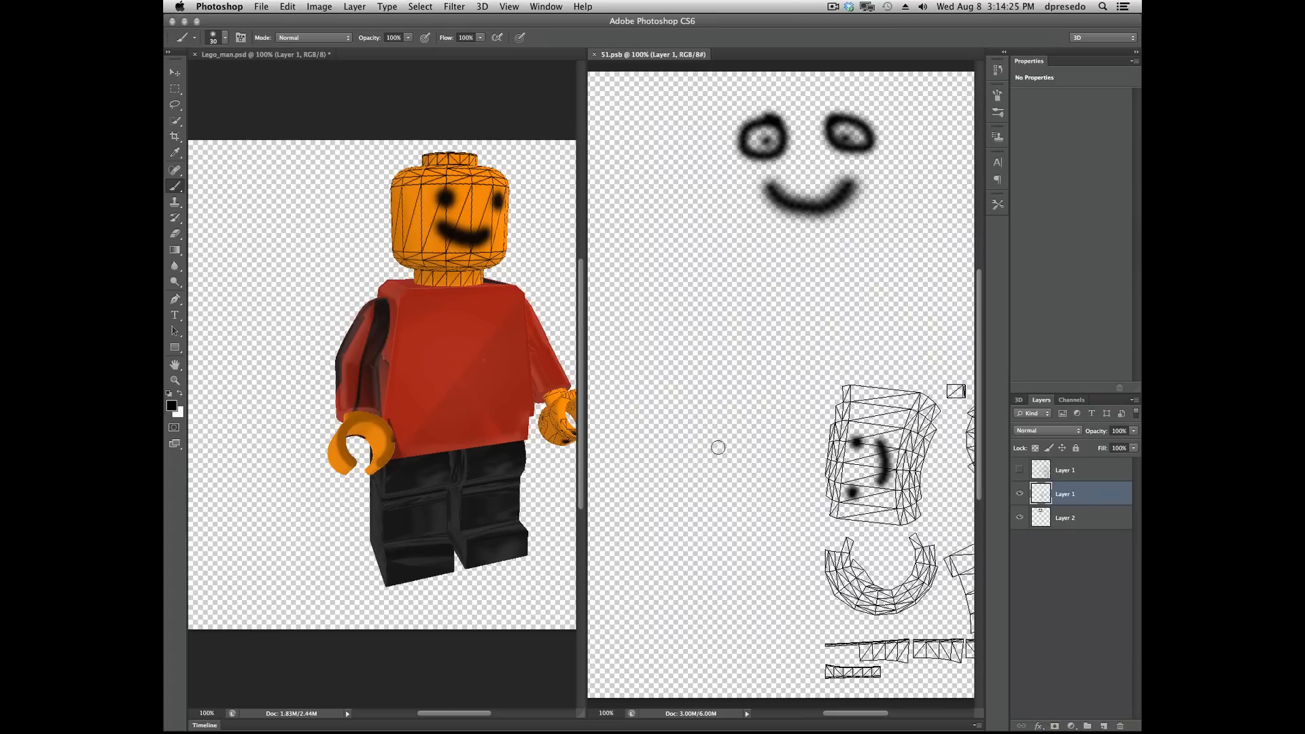